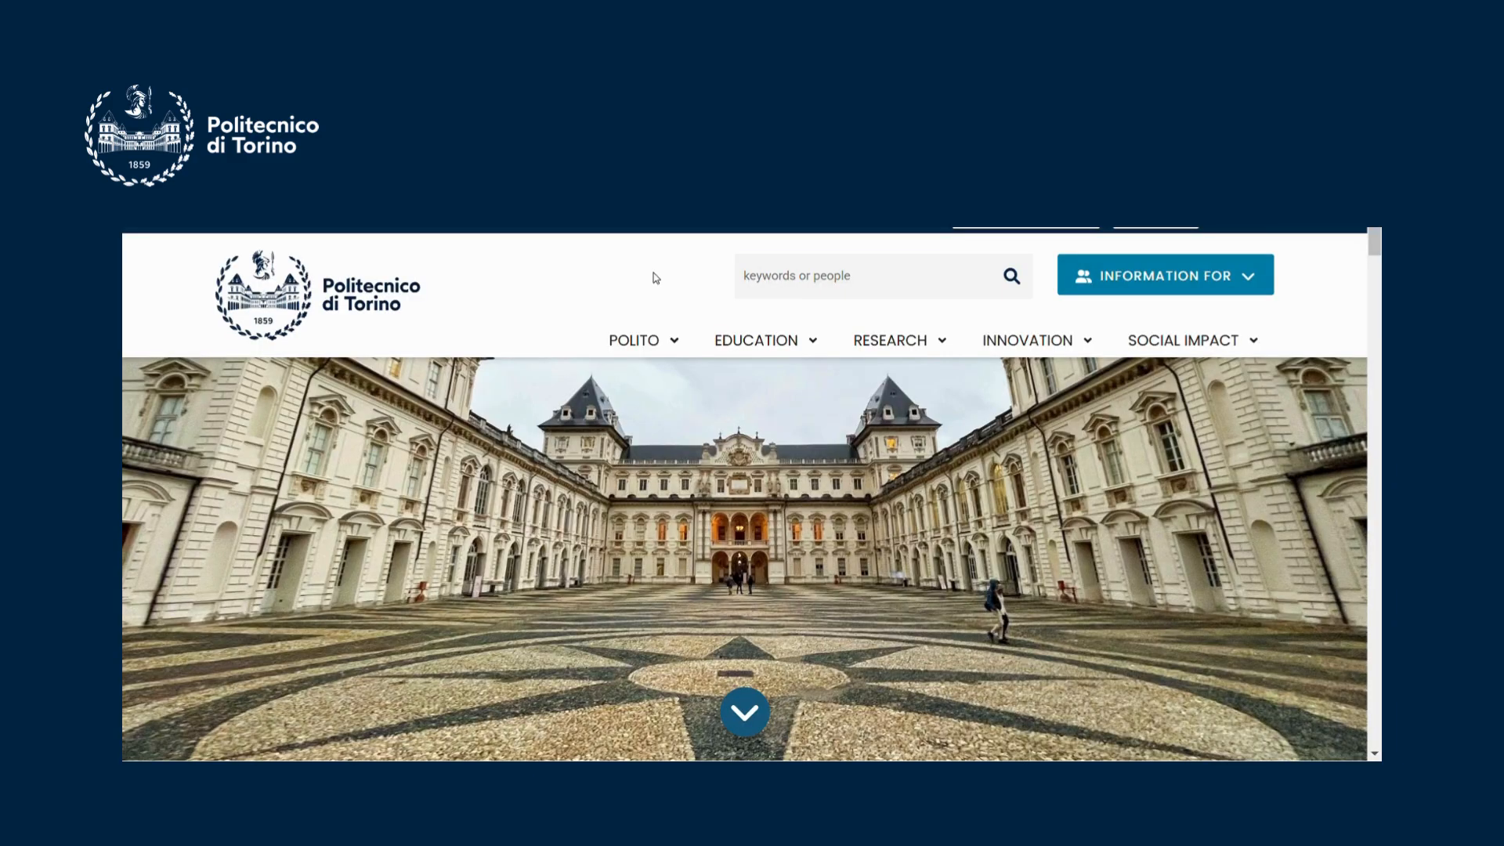
# Navigate from EDUCATION > Applying, studying, graduating to the bachelor's Calls for application page.
pyautogui.click(755, 340)
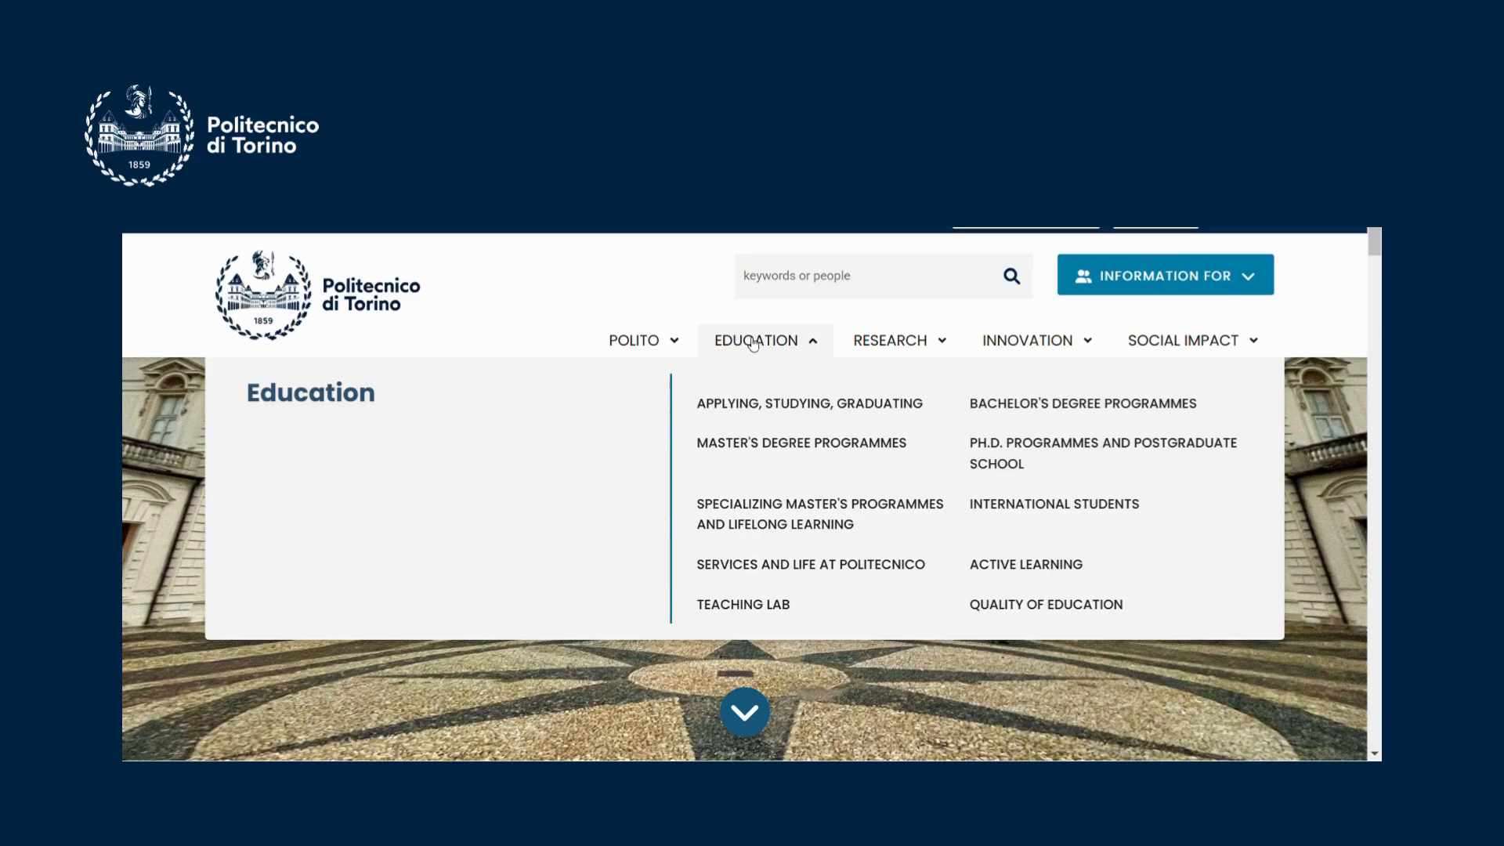
pyautogui.moveTo(761, 413)
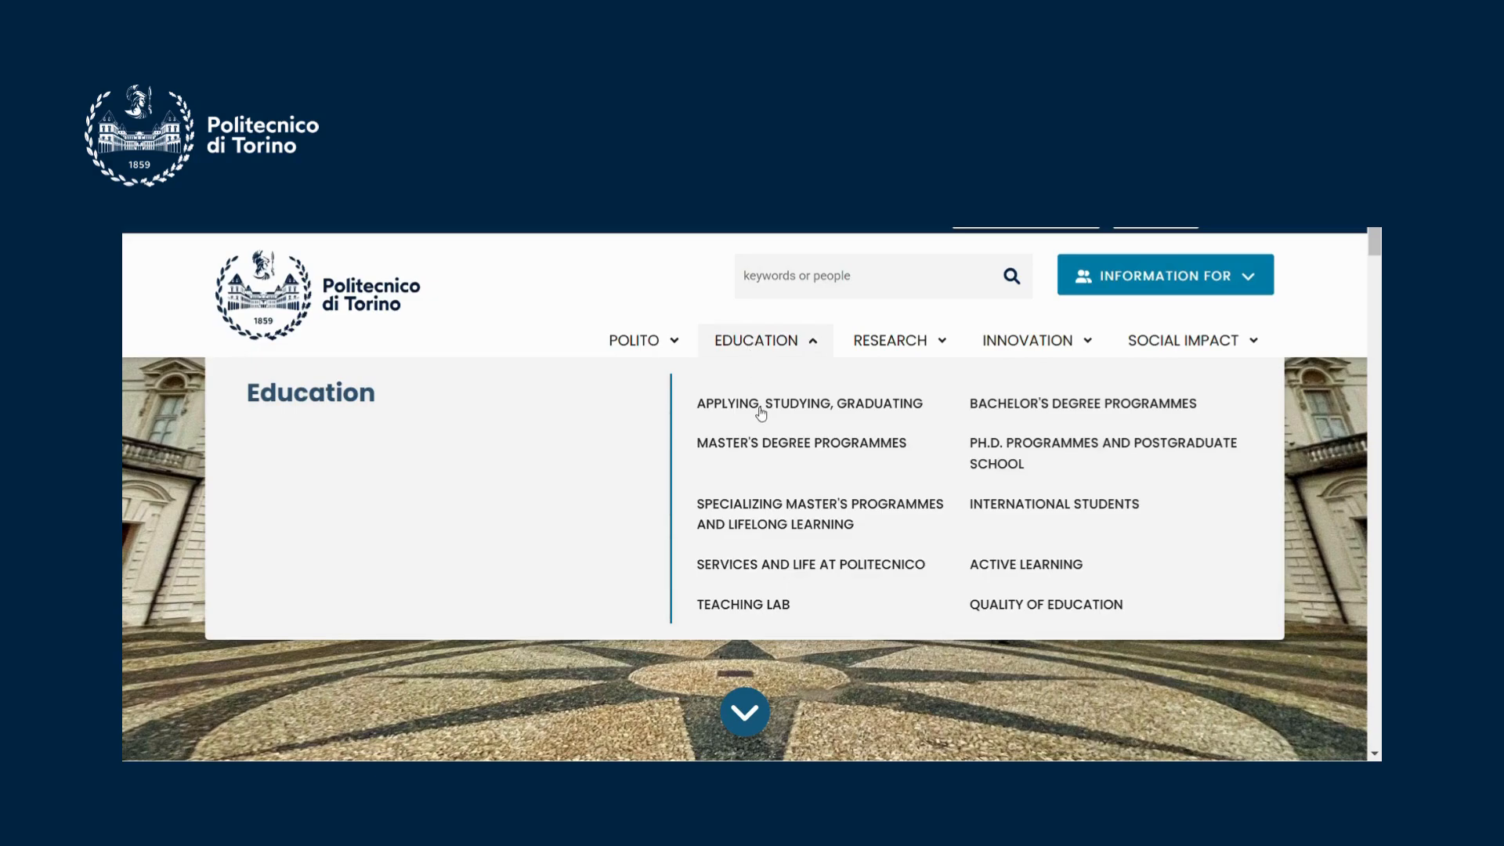
pyautogui.click(808, 402)
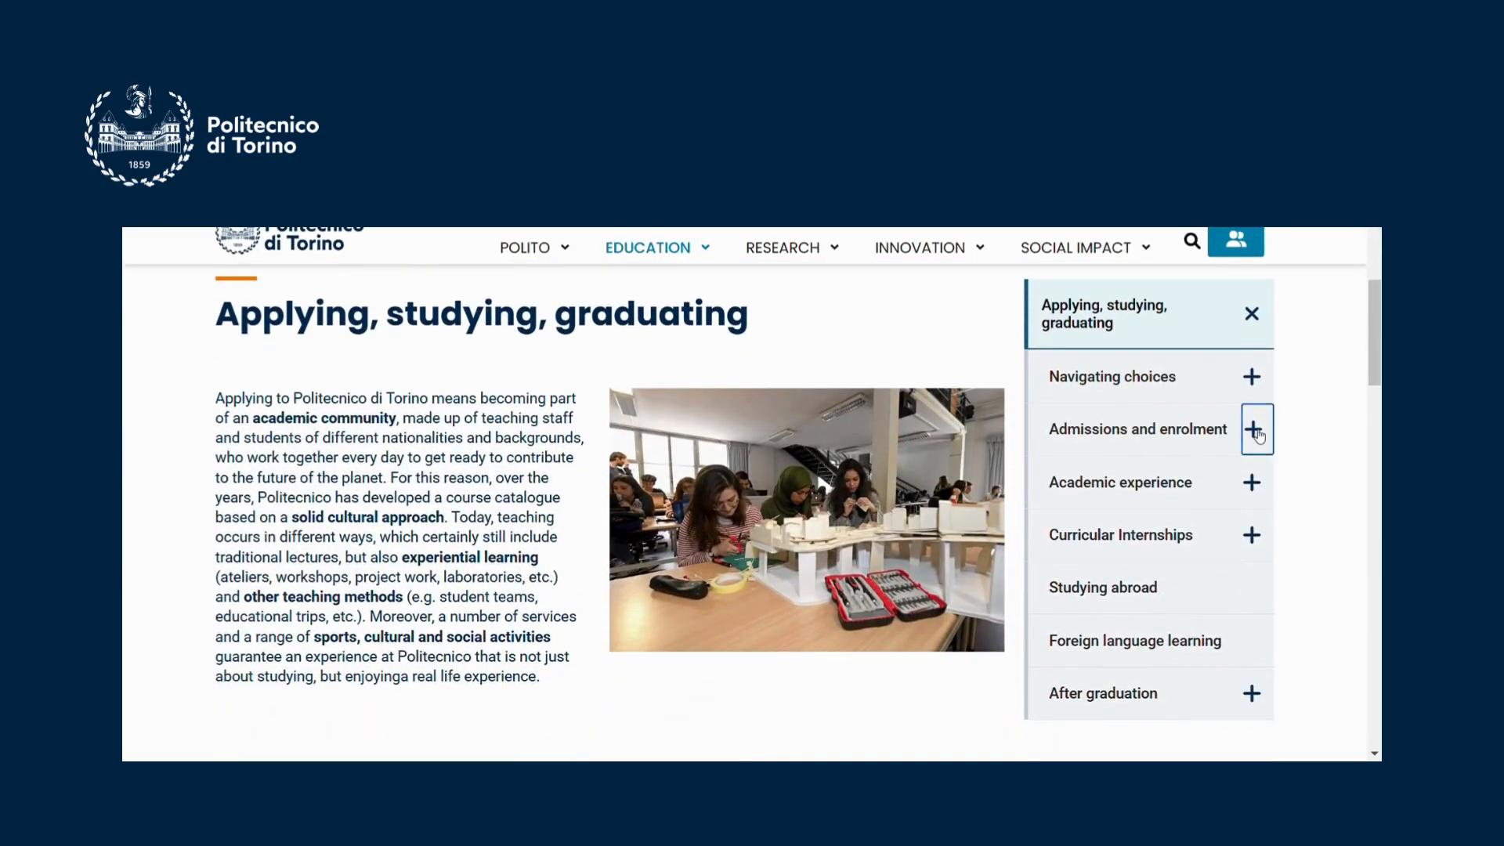
pyautogui.click(1251, 430)
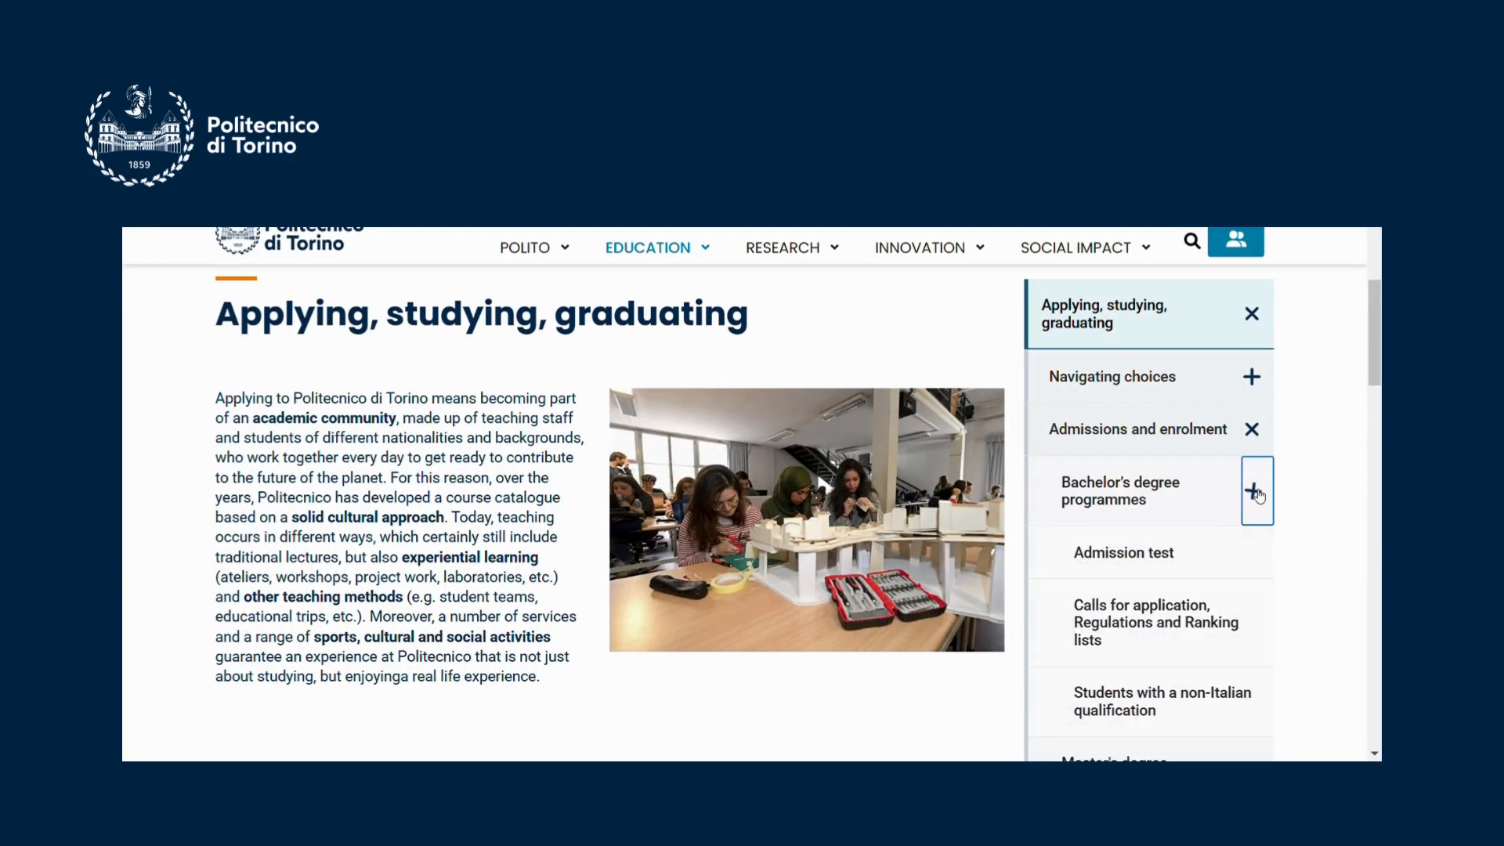
pyautogui.click(1155, 622)
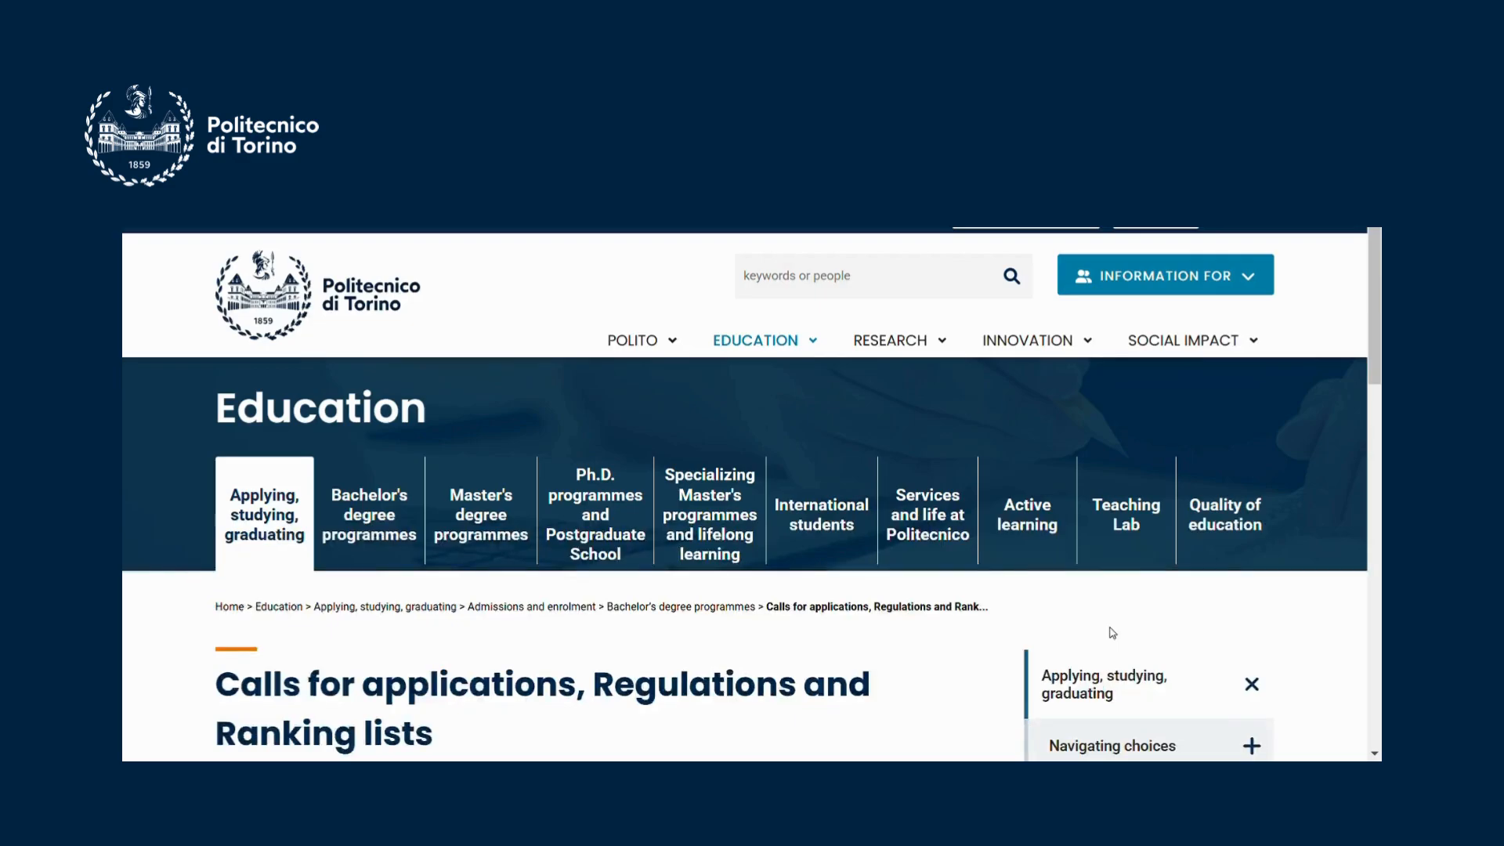
# Go to the 2025/26 admissions calls page and open the Engineering call for application PDF.
pyautogui.scroll(-3)
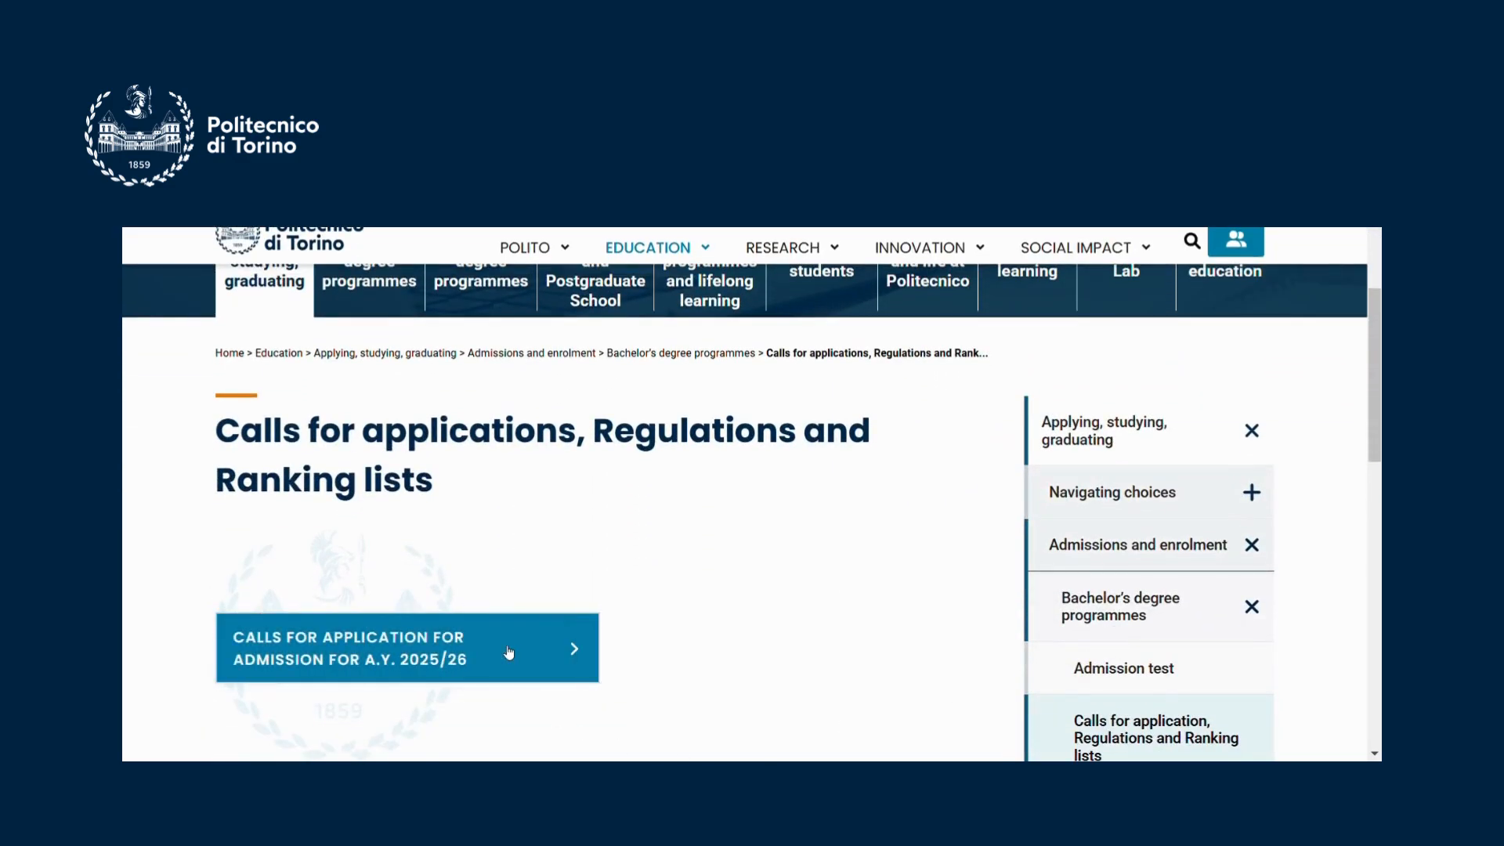
pyautogui.click(407, 647)
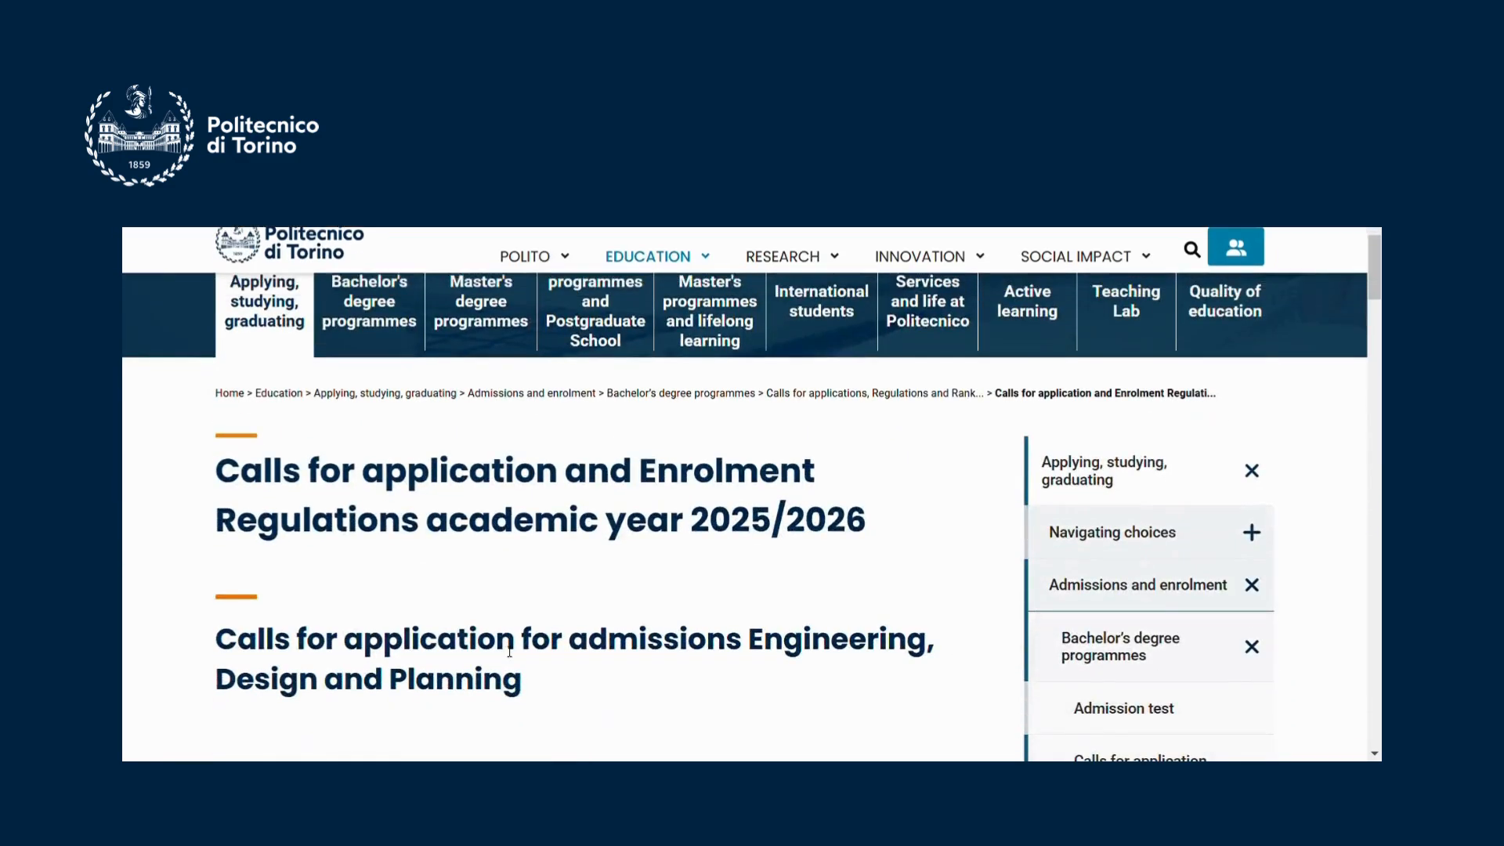
pyautogui.scroll(-3)
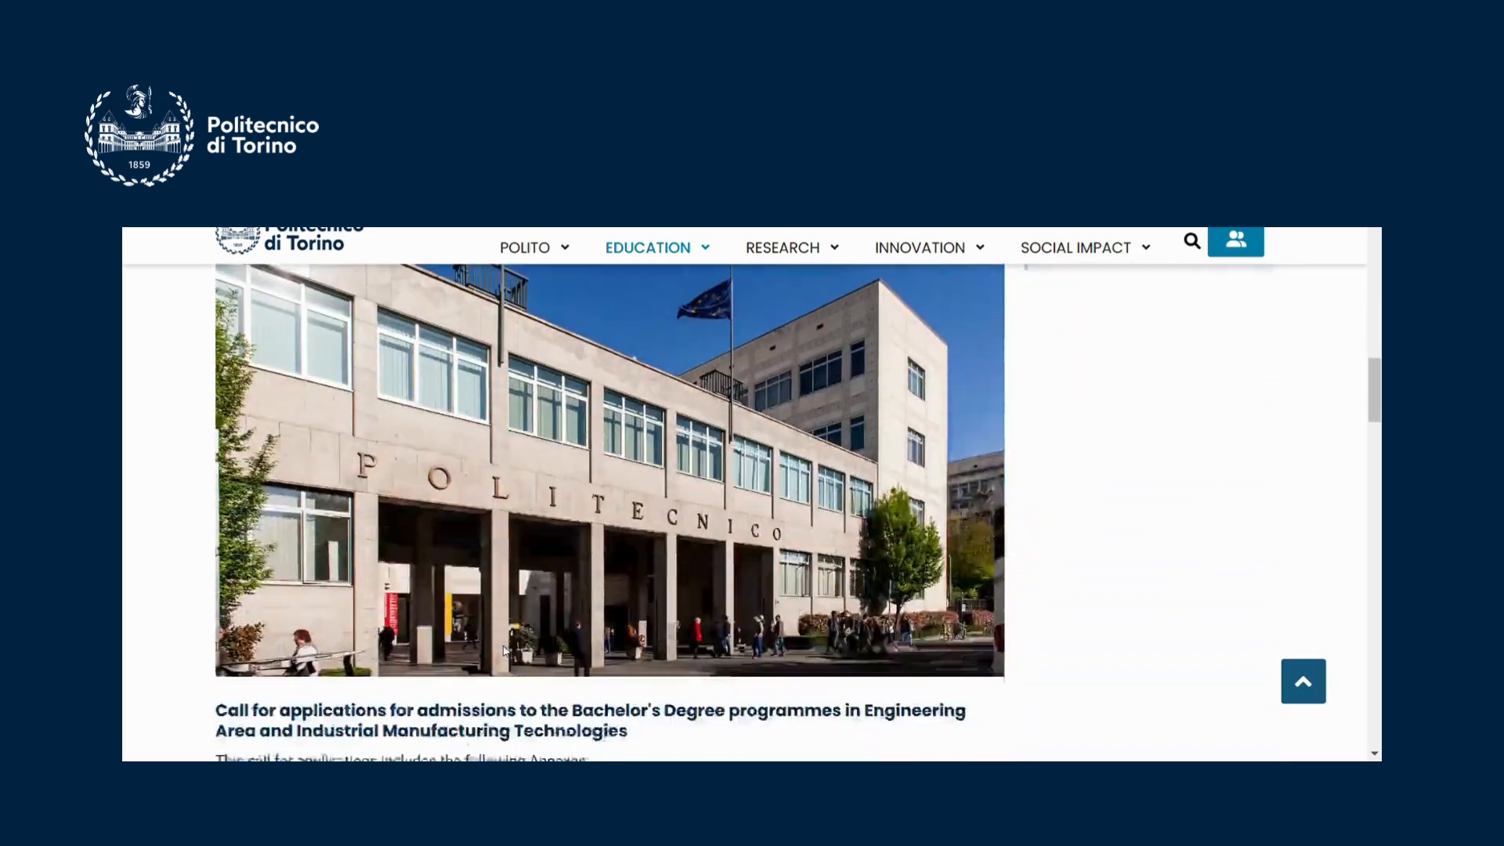
pyautogui.scroll(-3)
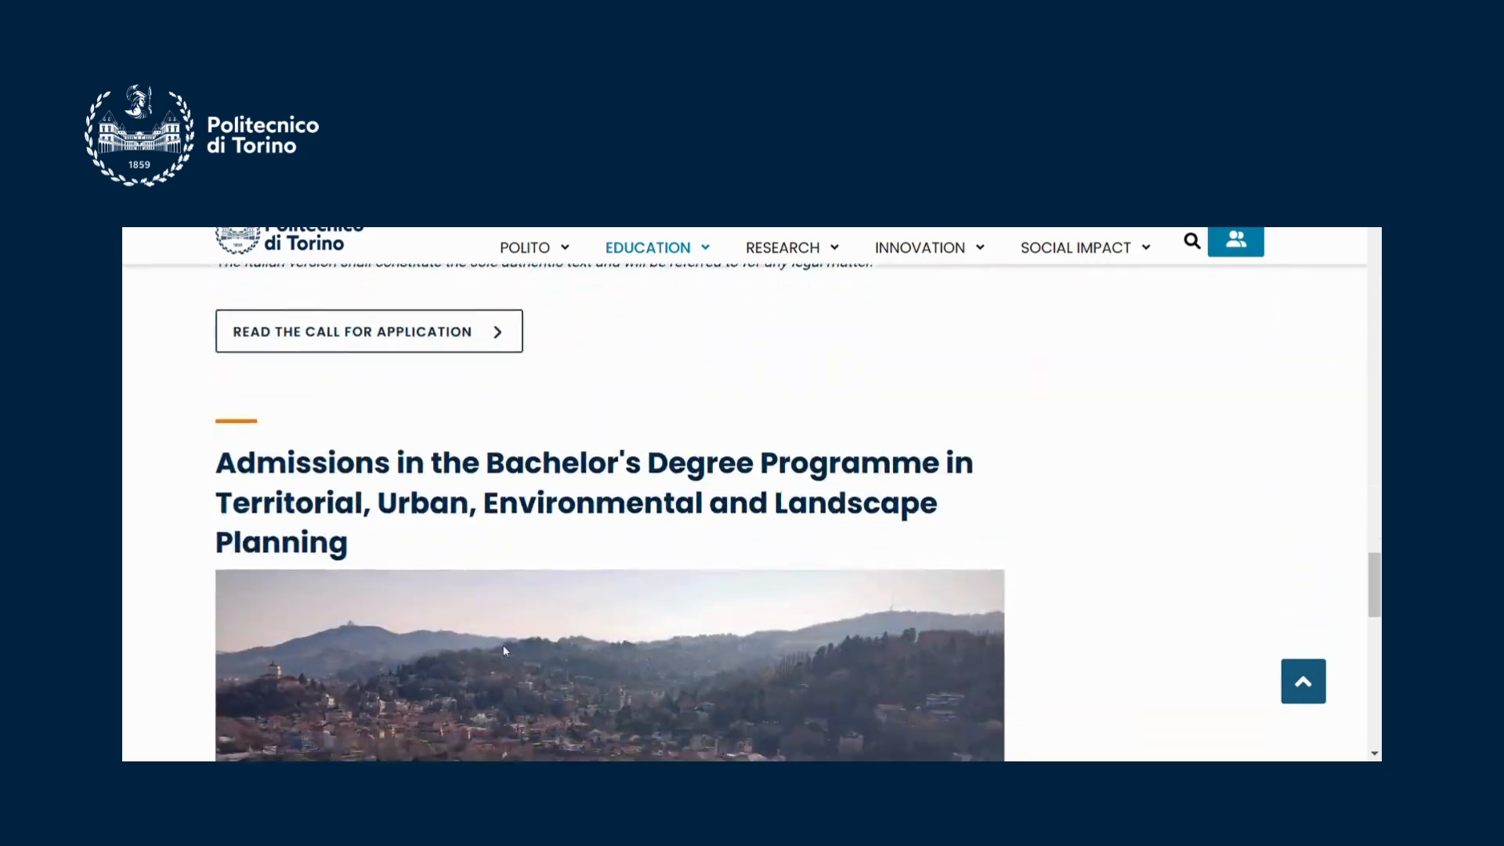
pyautogui.scroll(-3)
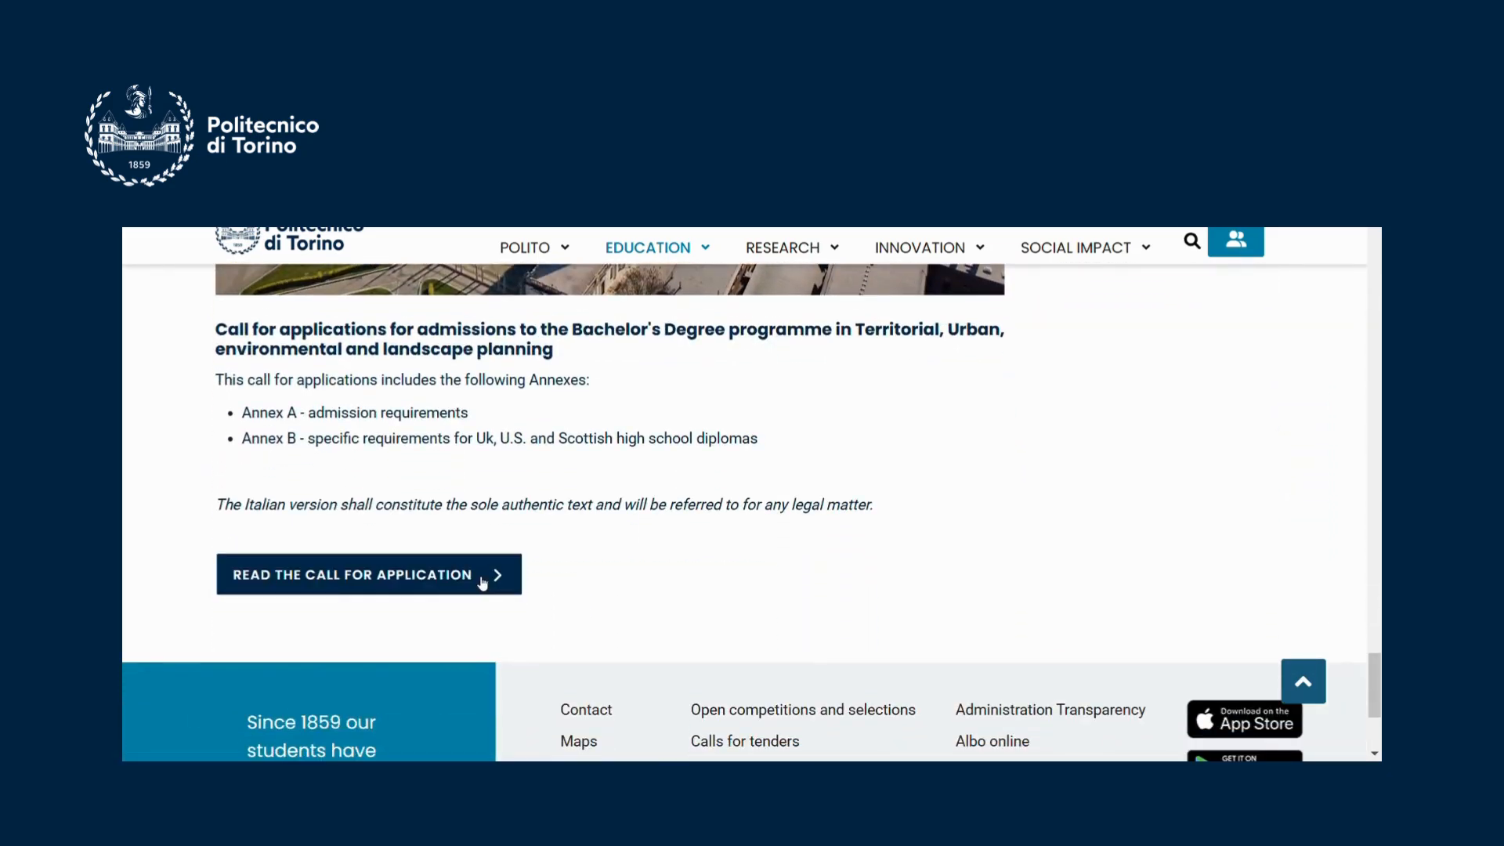
pyautogui.click(353, 573)
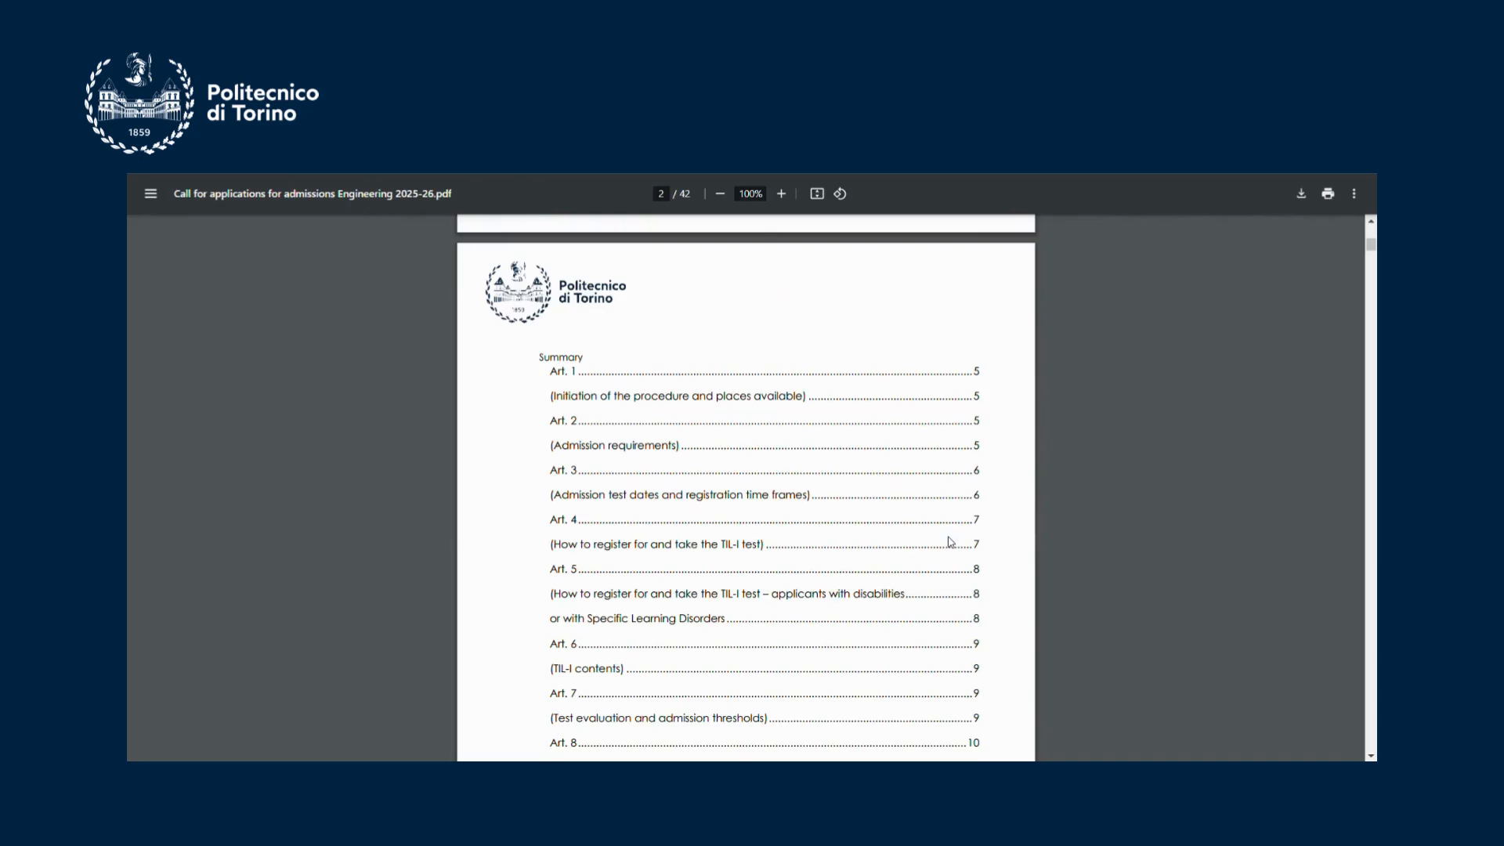
# Read Arts. 1–3 on pages 5–7, through the TIL-I calendar for Puglia and Sicilia hub schools.
pyautogui.scroll(-3)
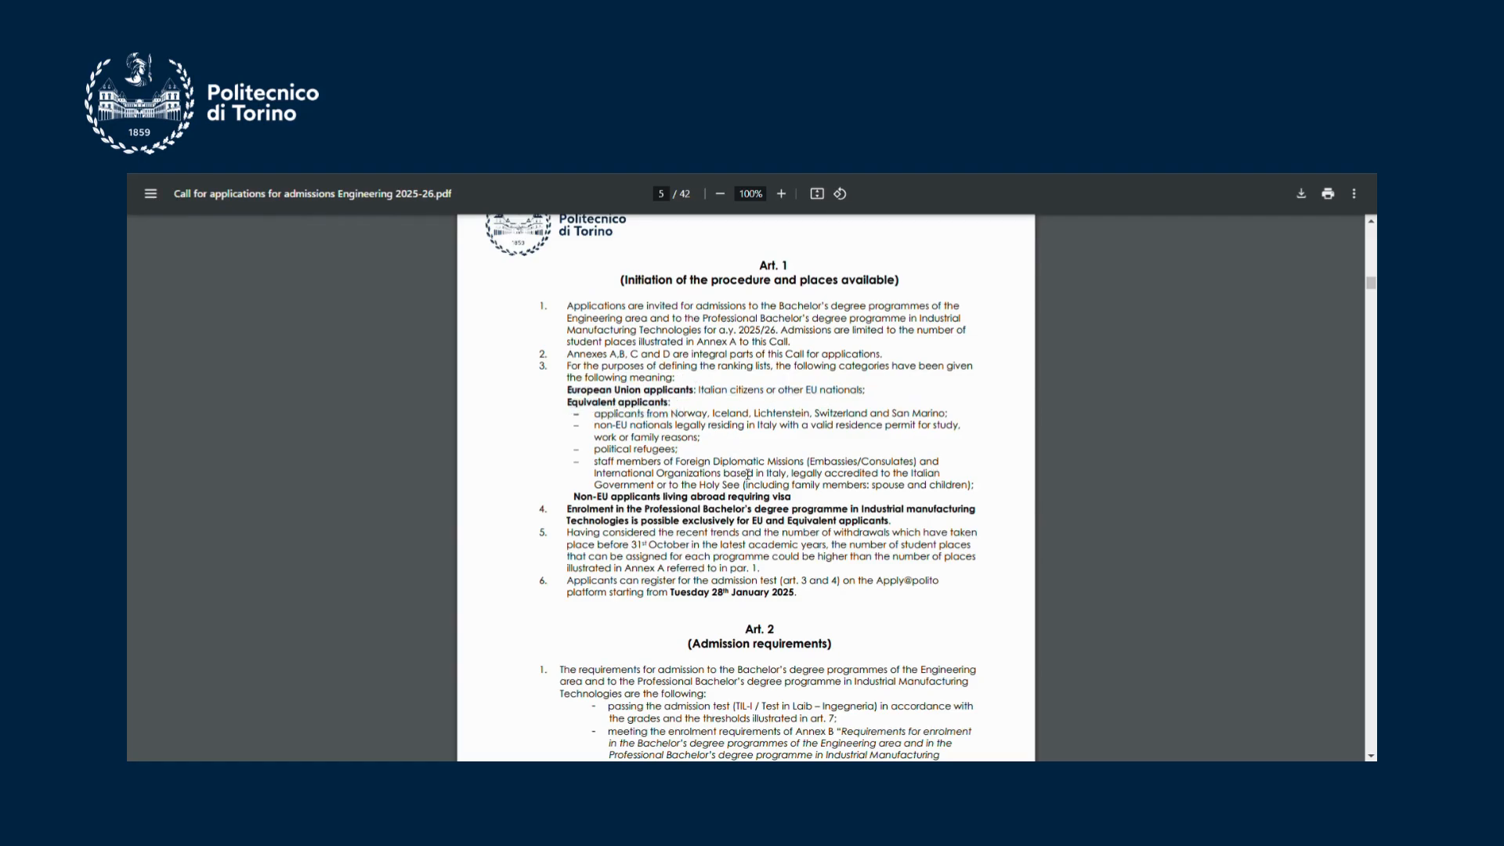
pyautogui.moveTo(854, 592)
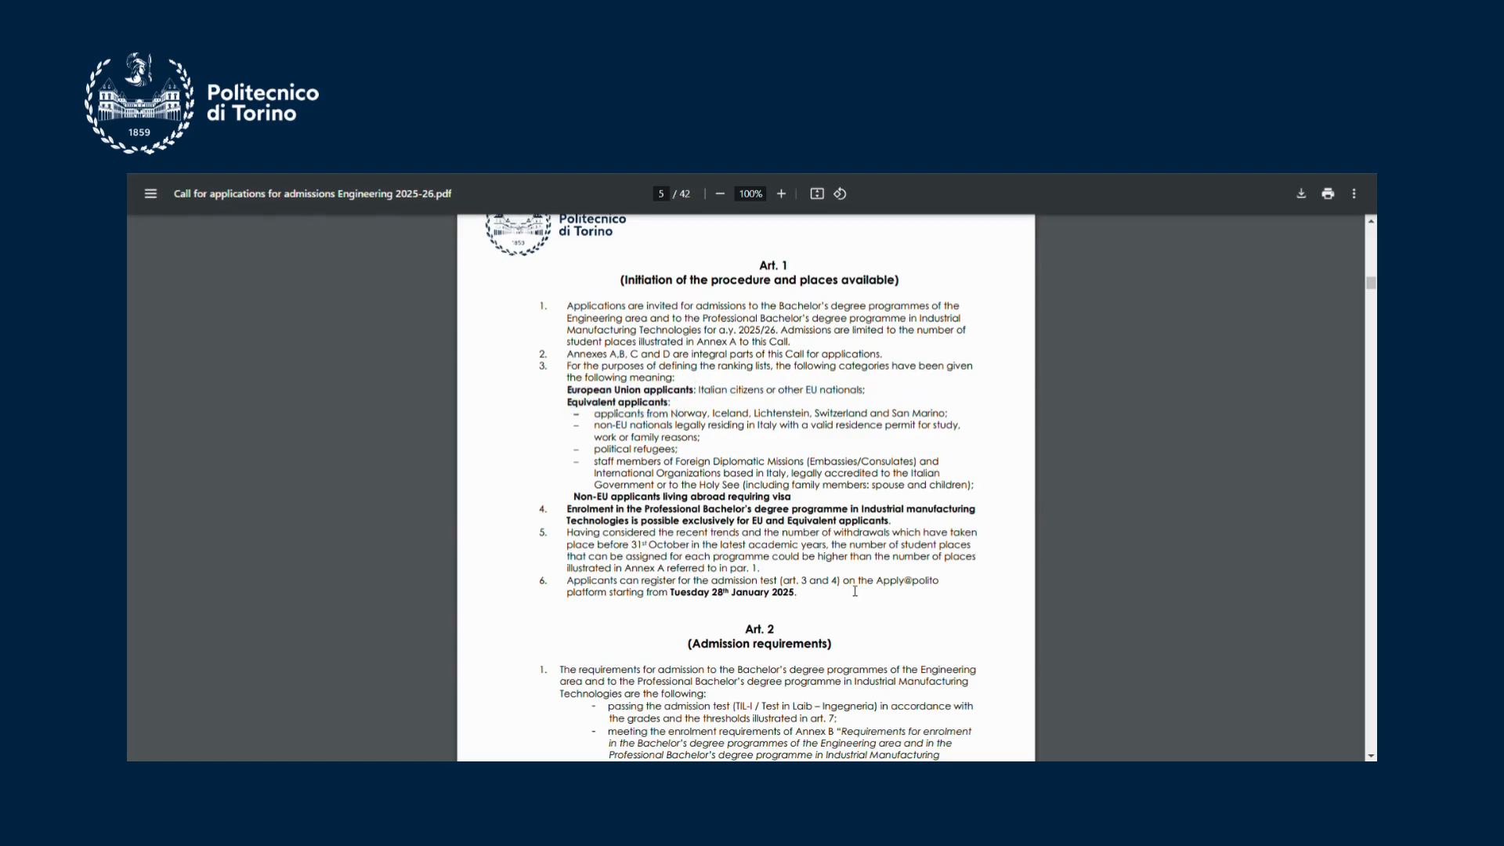
pyautogui.scroll(-3)
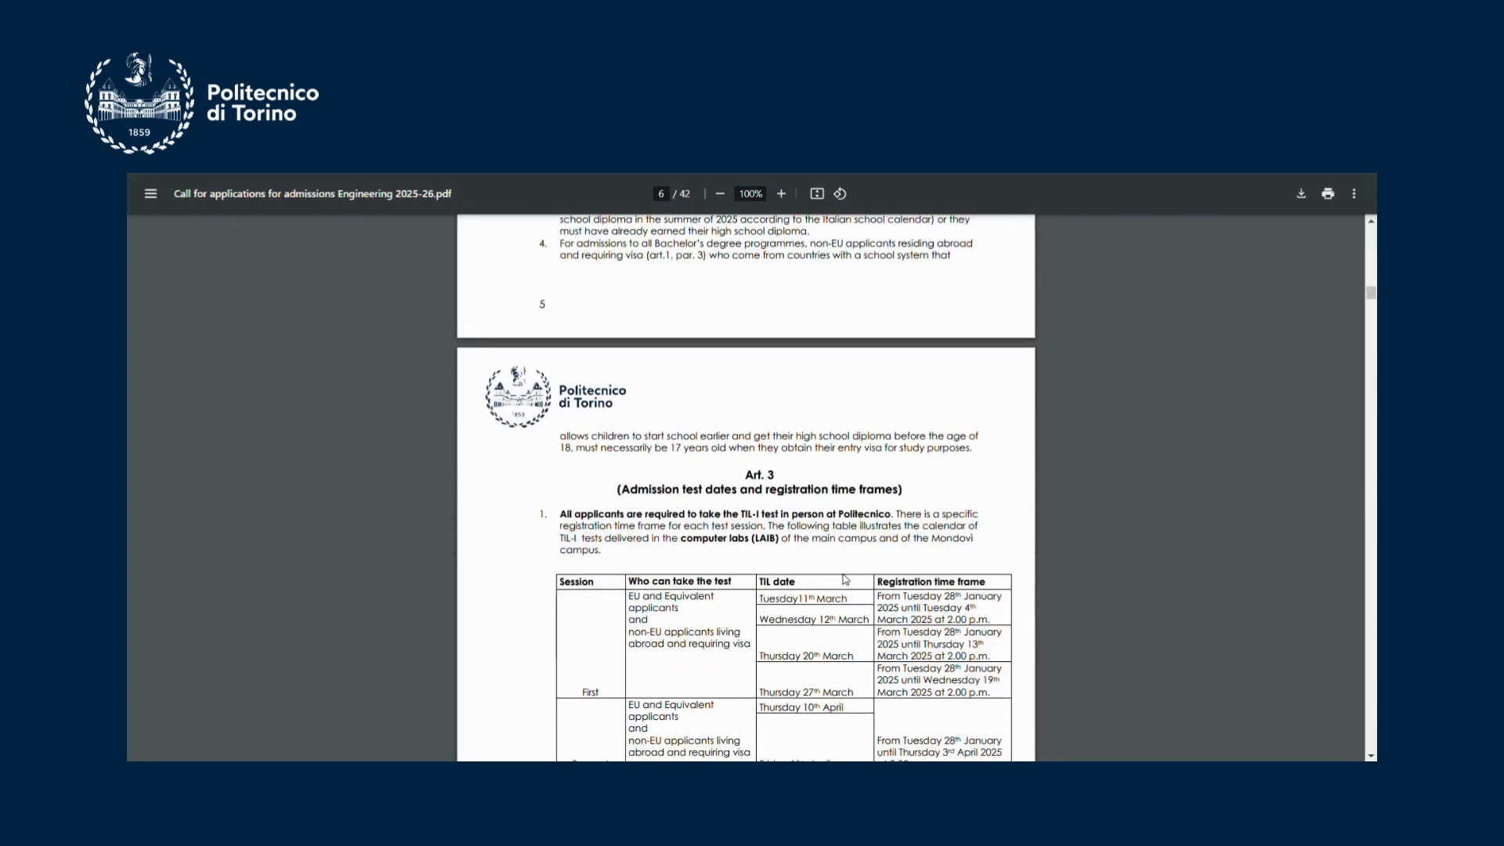
pyautogui.scroll(-3)
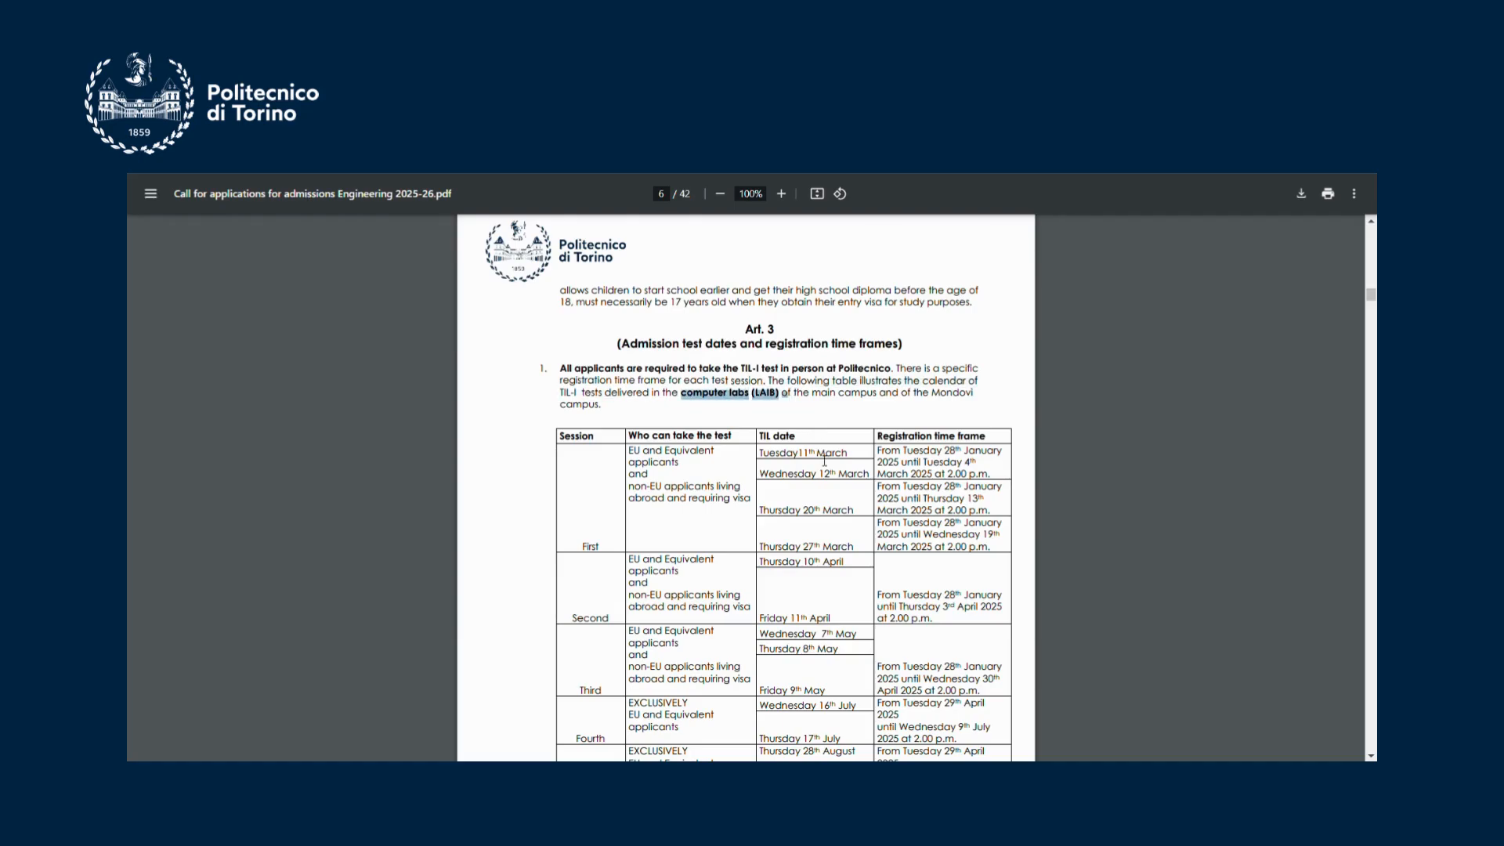
pyautogui.scroll(-3)
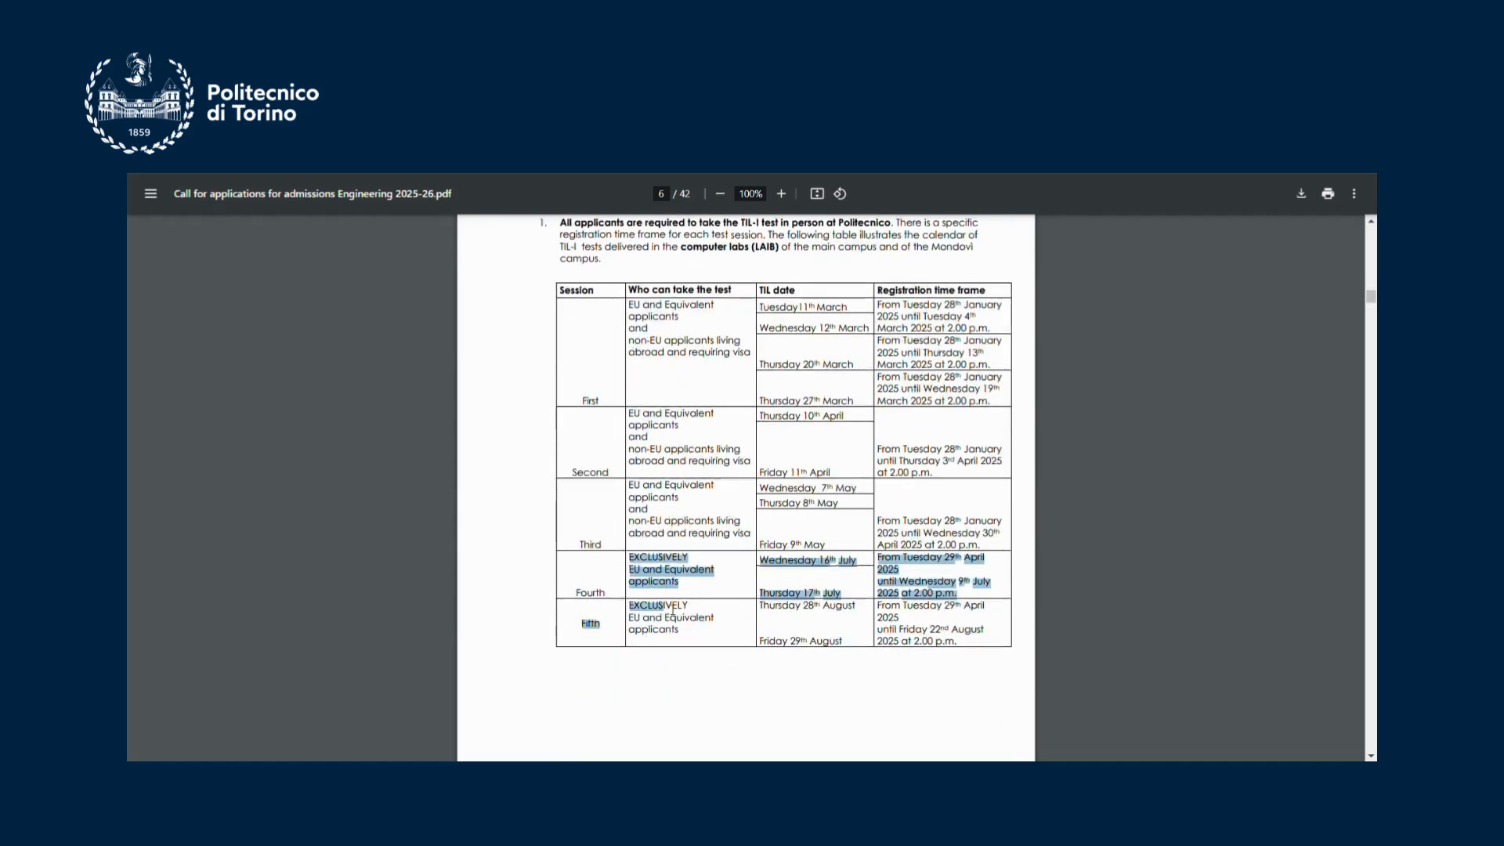
pyautogui.scroll(-3)
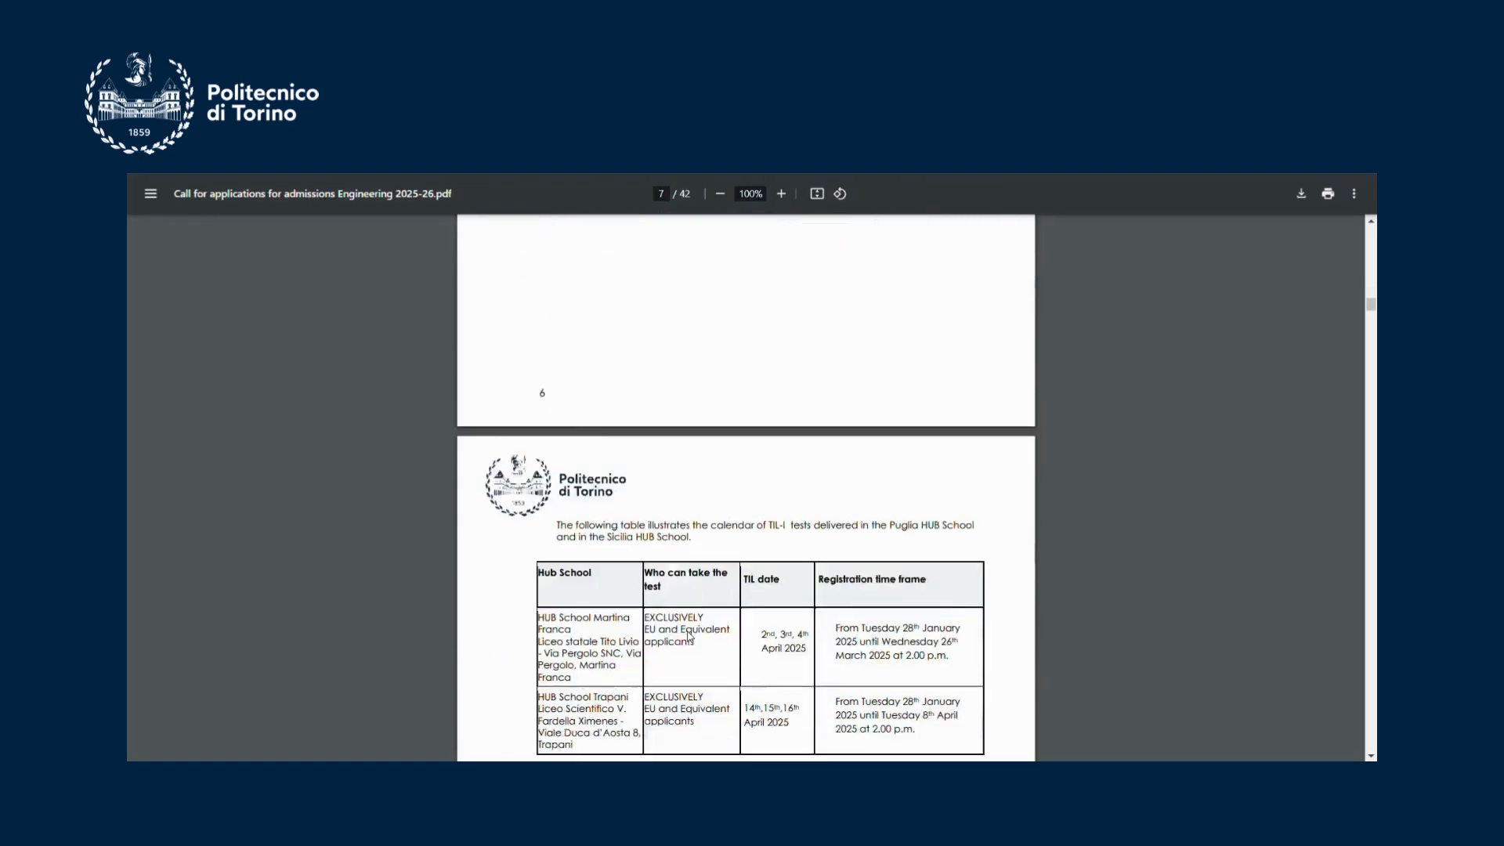
# Read through Arts. 4–8, advancing to page 10 with Art. 9 and the start of Art. 10.
pyautogui.scroll(-3)
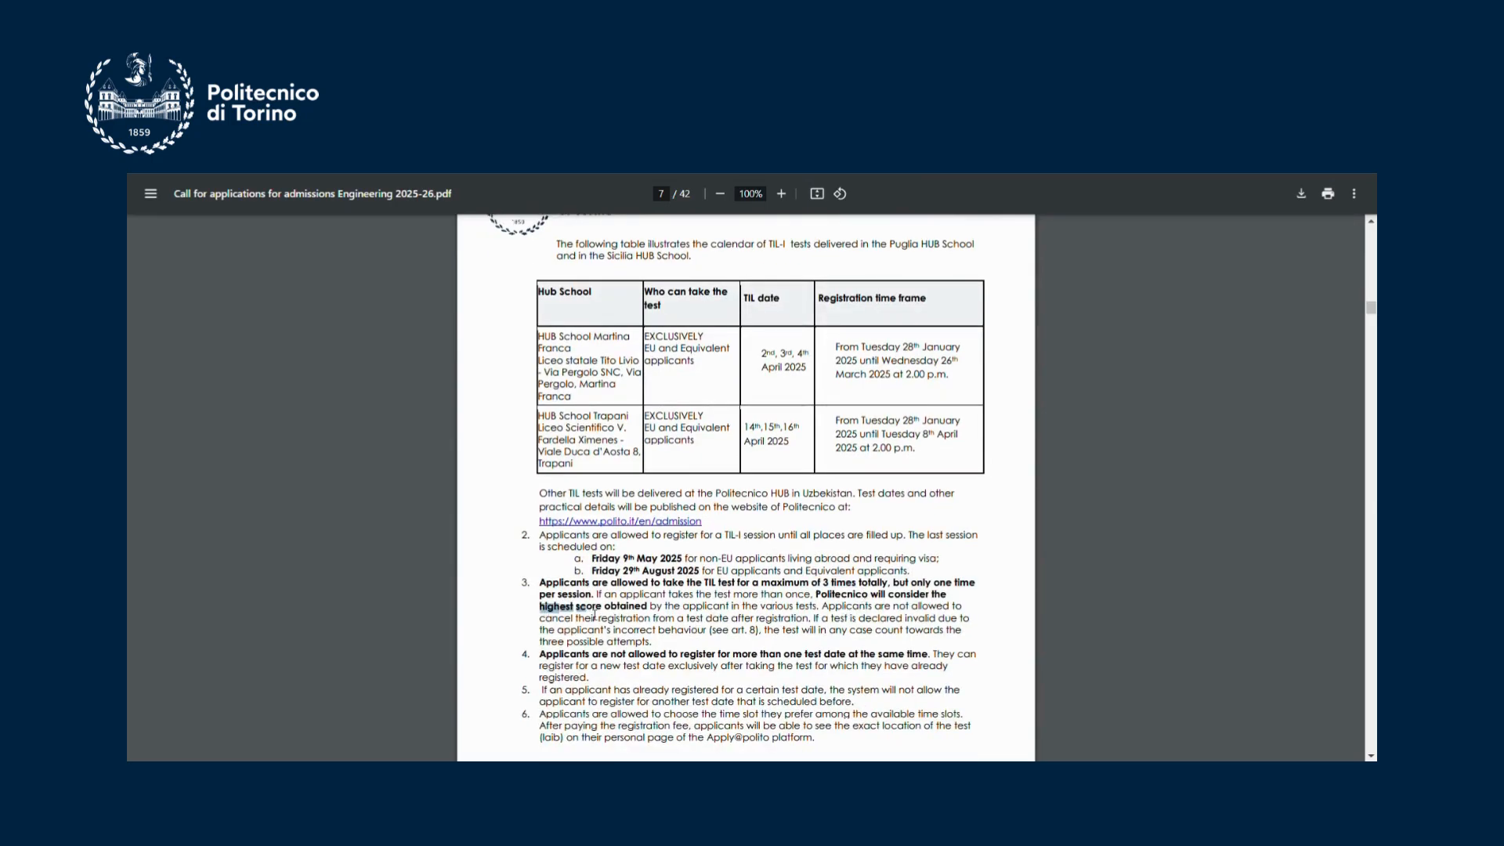
pyautogui.scroll(-3)
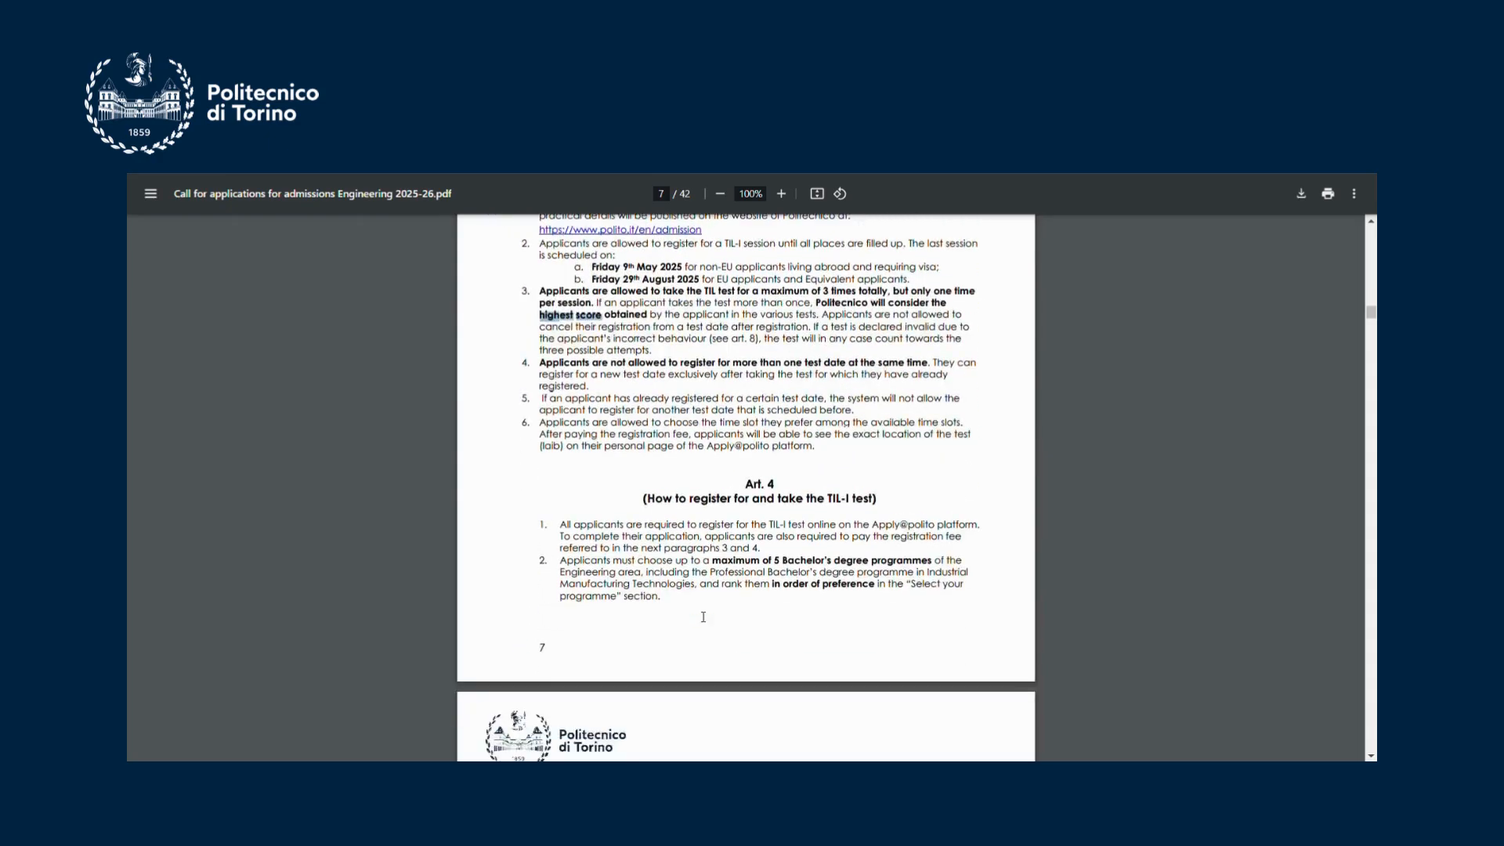
pyautogui.scroll(-3)
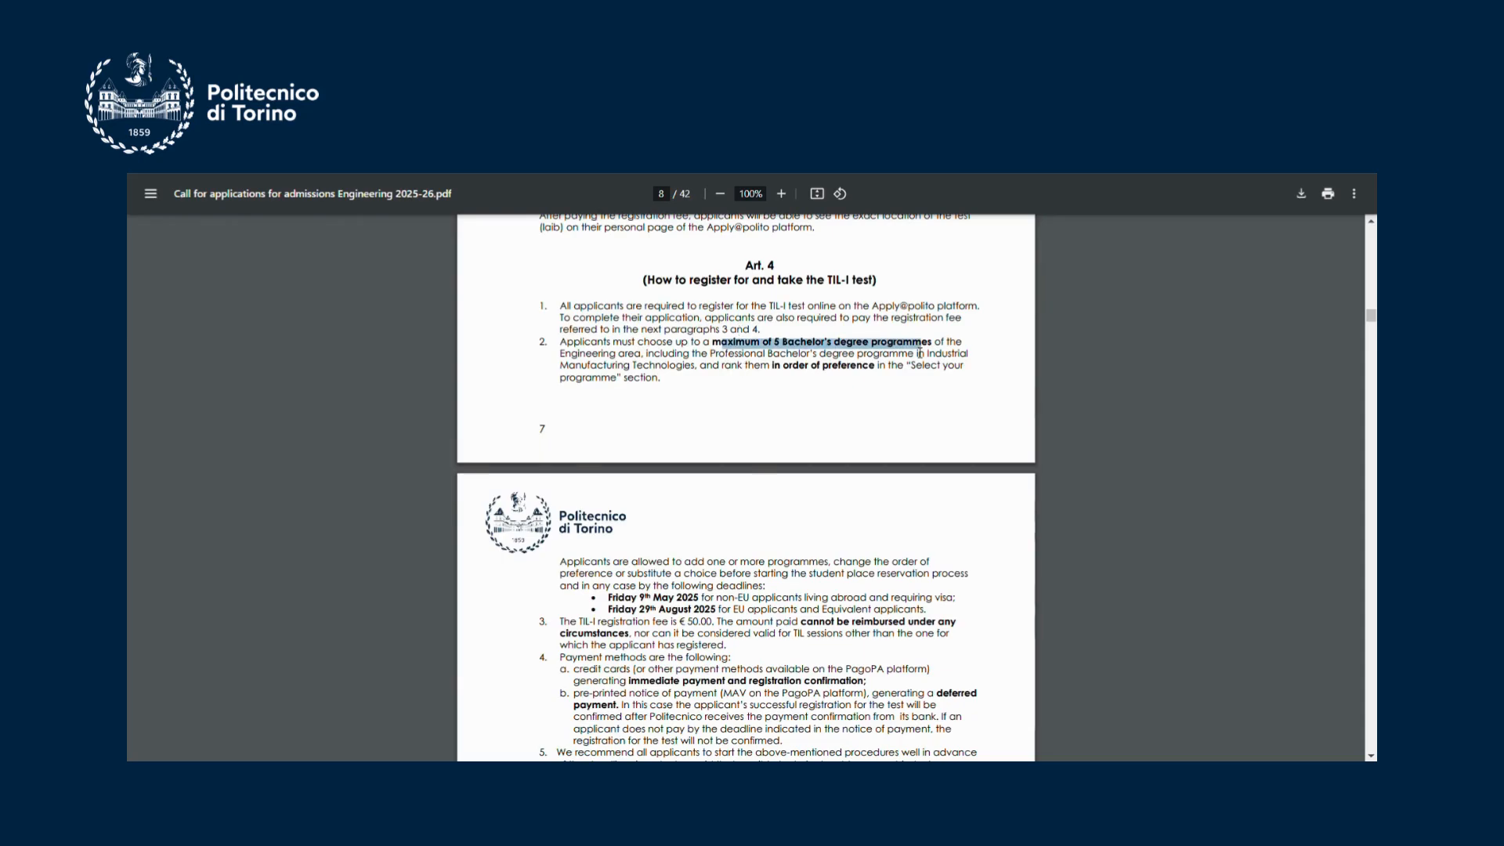
pyautogui.moveTo(707, 620)
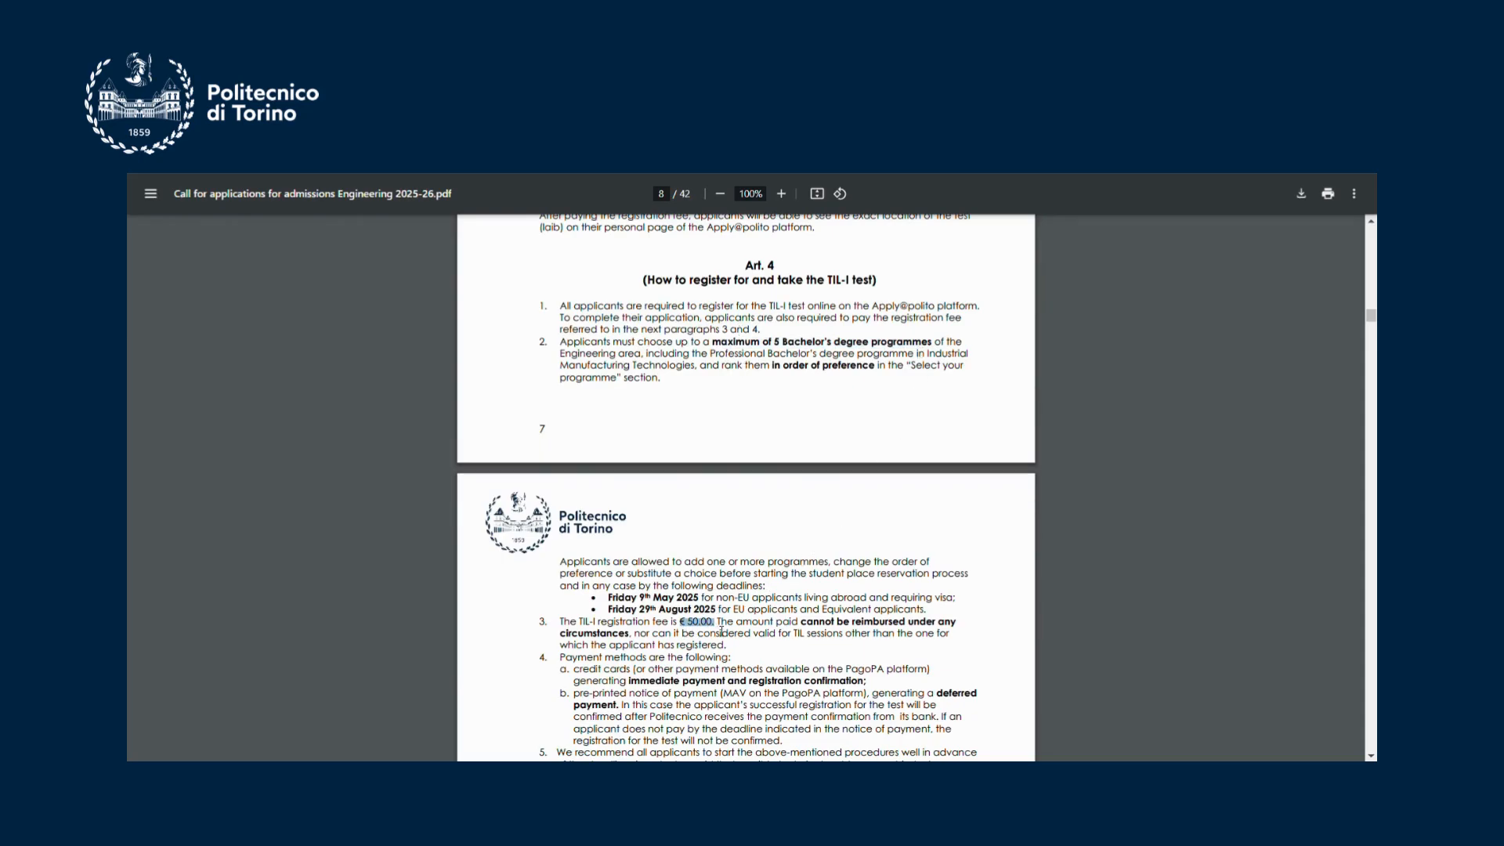
pyautogui.scroll(-3)
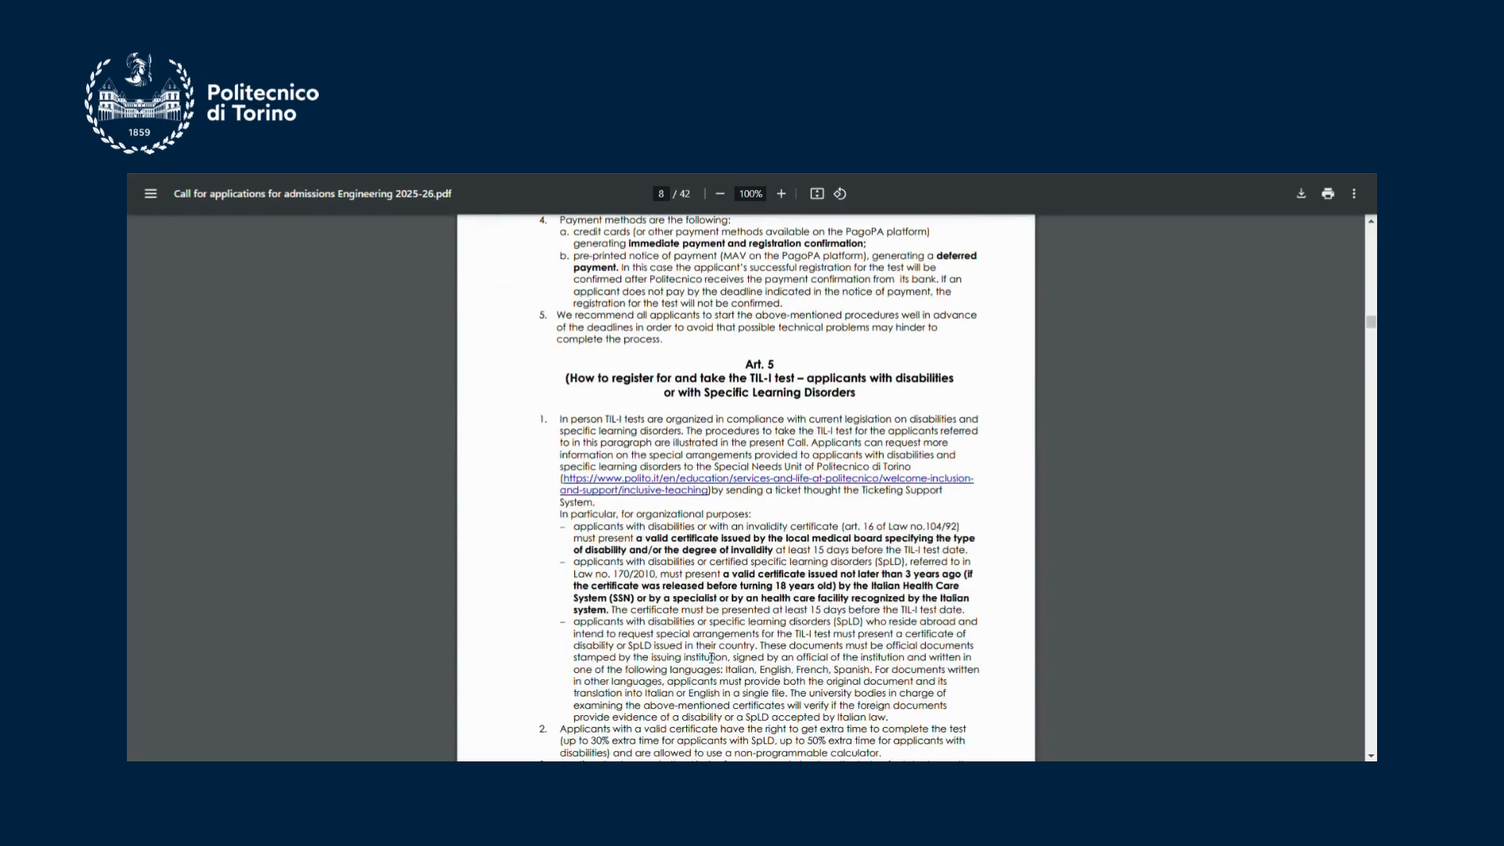
pyautogui.scroll(-3)
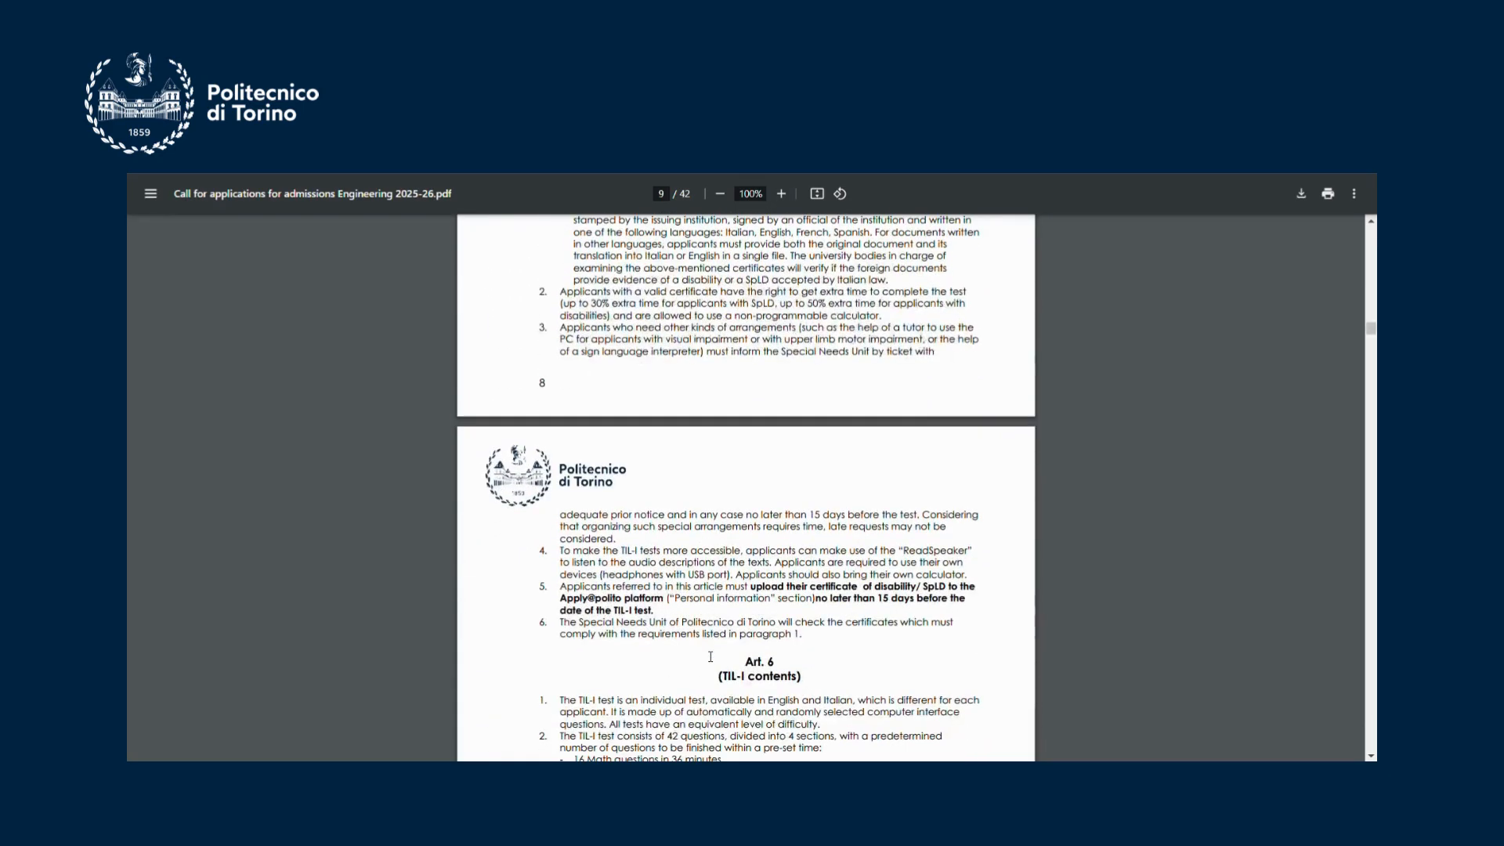
pyautogui.scroll(-3)
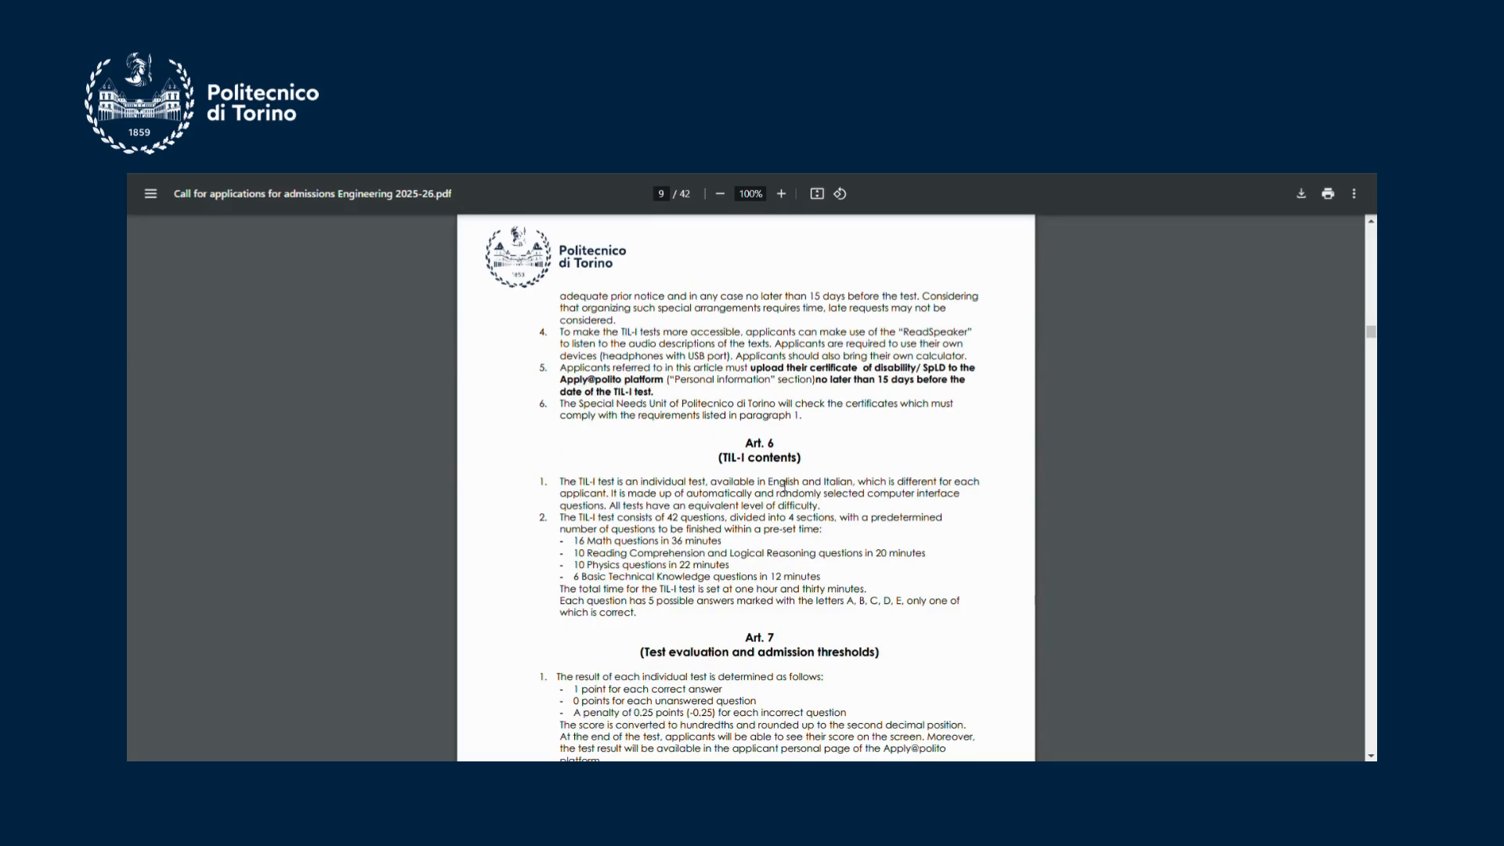
pyautogui.scroll(-3)
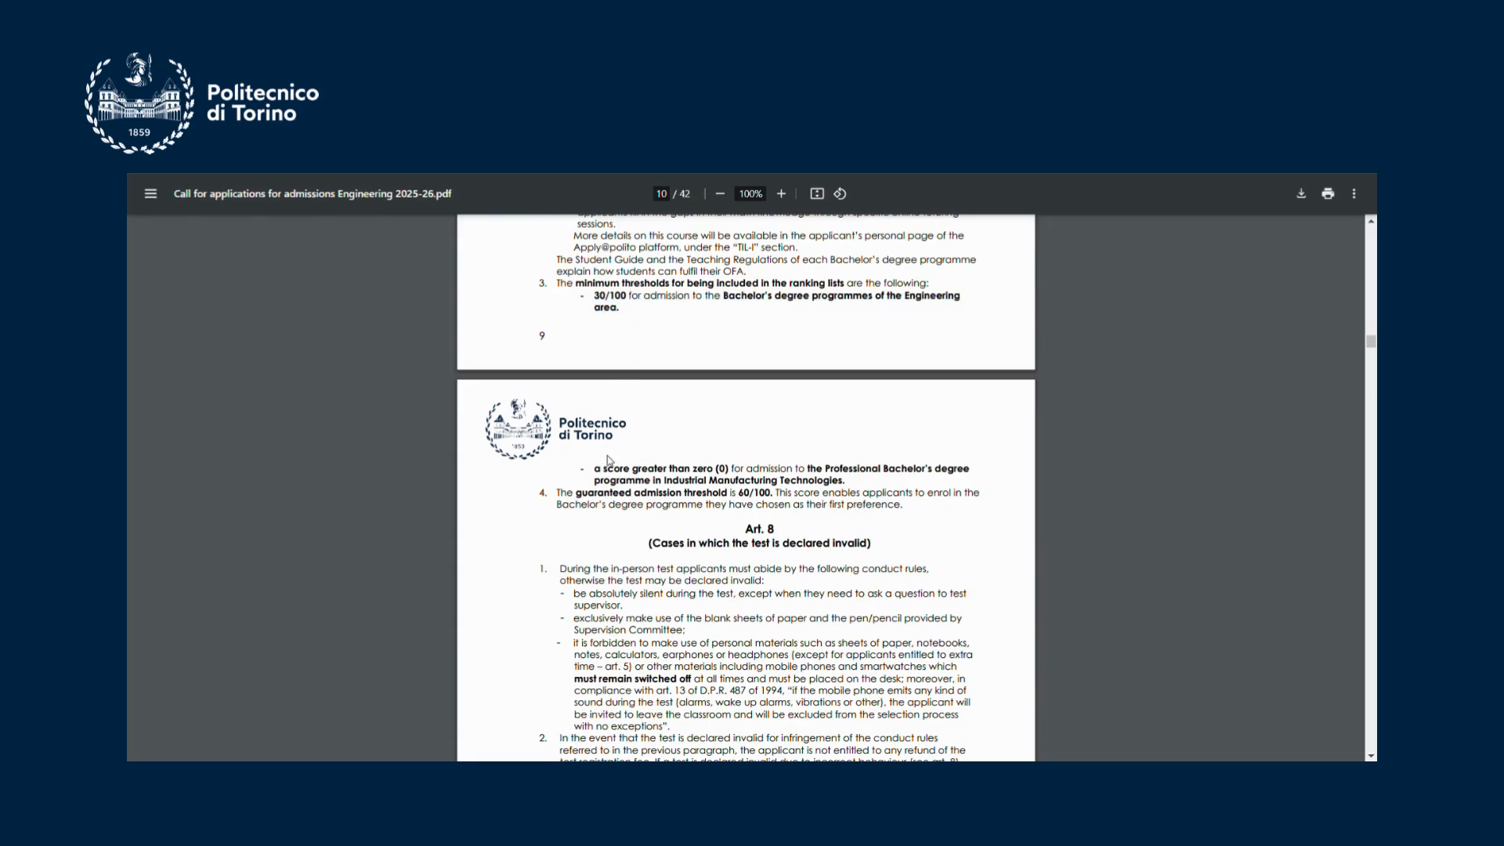
# Select passages in Art. 9 on Progetto Orientamento Formativo and Art. 10 on TIL-I results.
pyautogui.moveTo(597, 469); pyautogui.dragTo(823, 479)
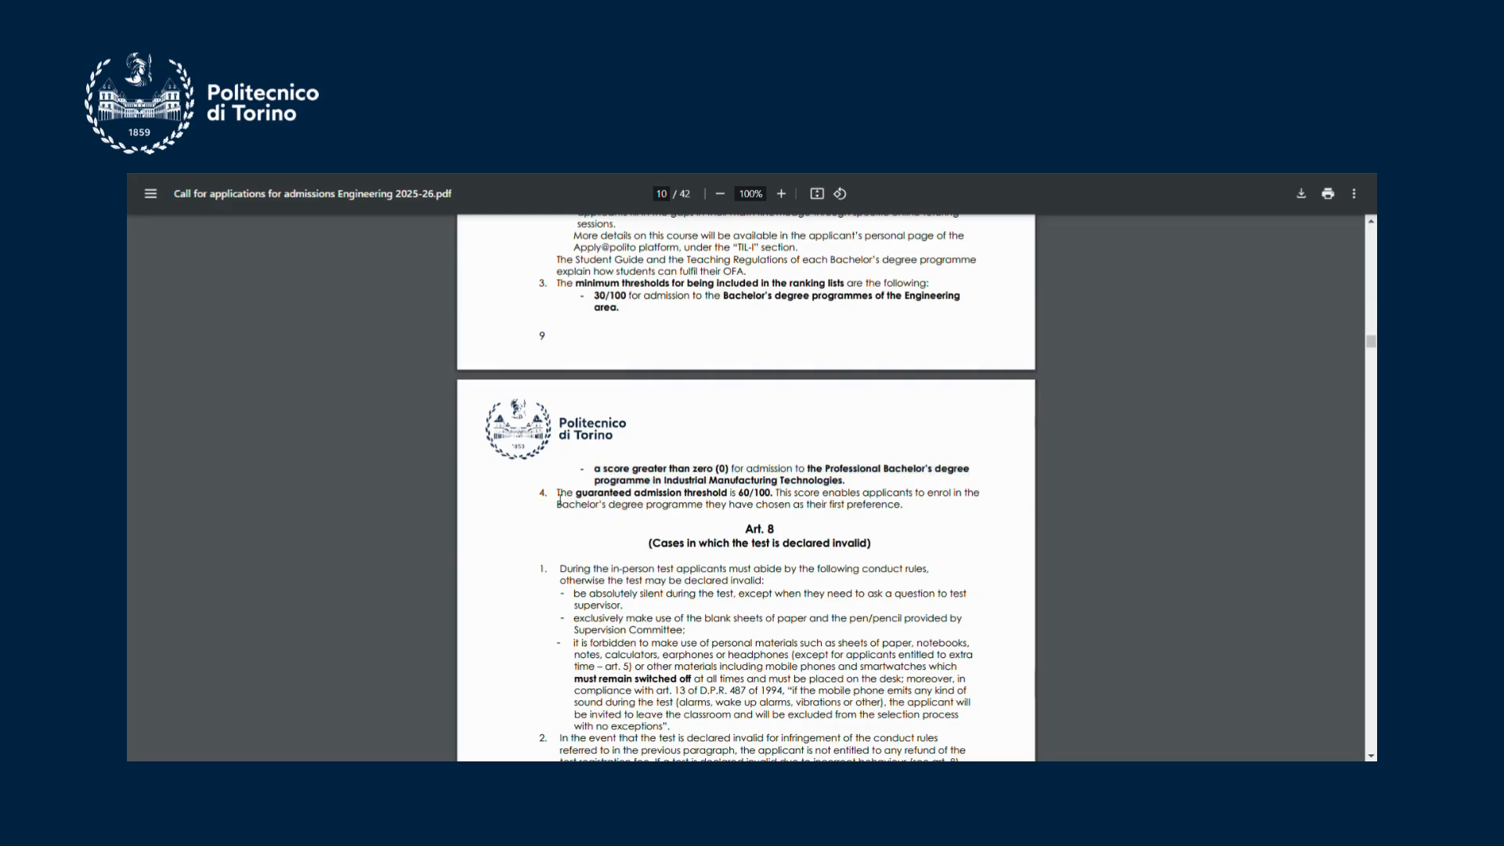
pyautogui.moveTo(558, 492); pyautogui.dragTo(772, 492)
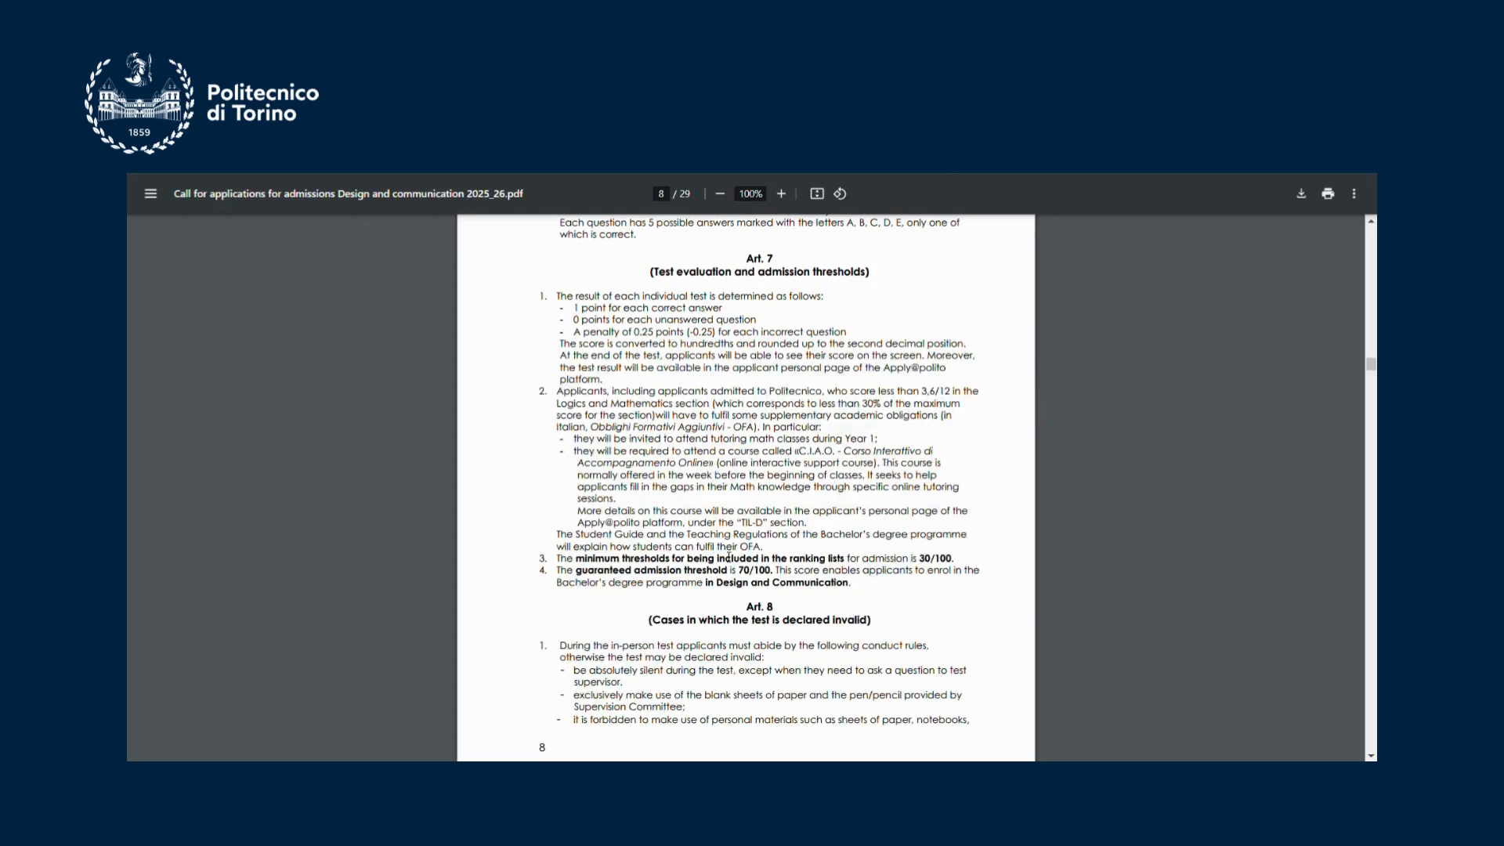
pyautogui.doubleClick(747, 570)
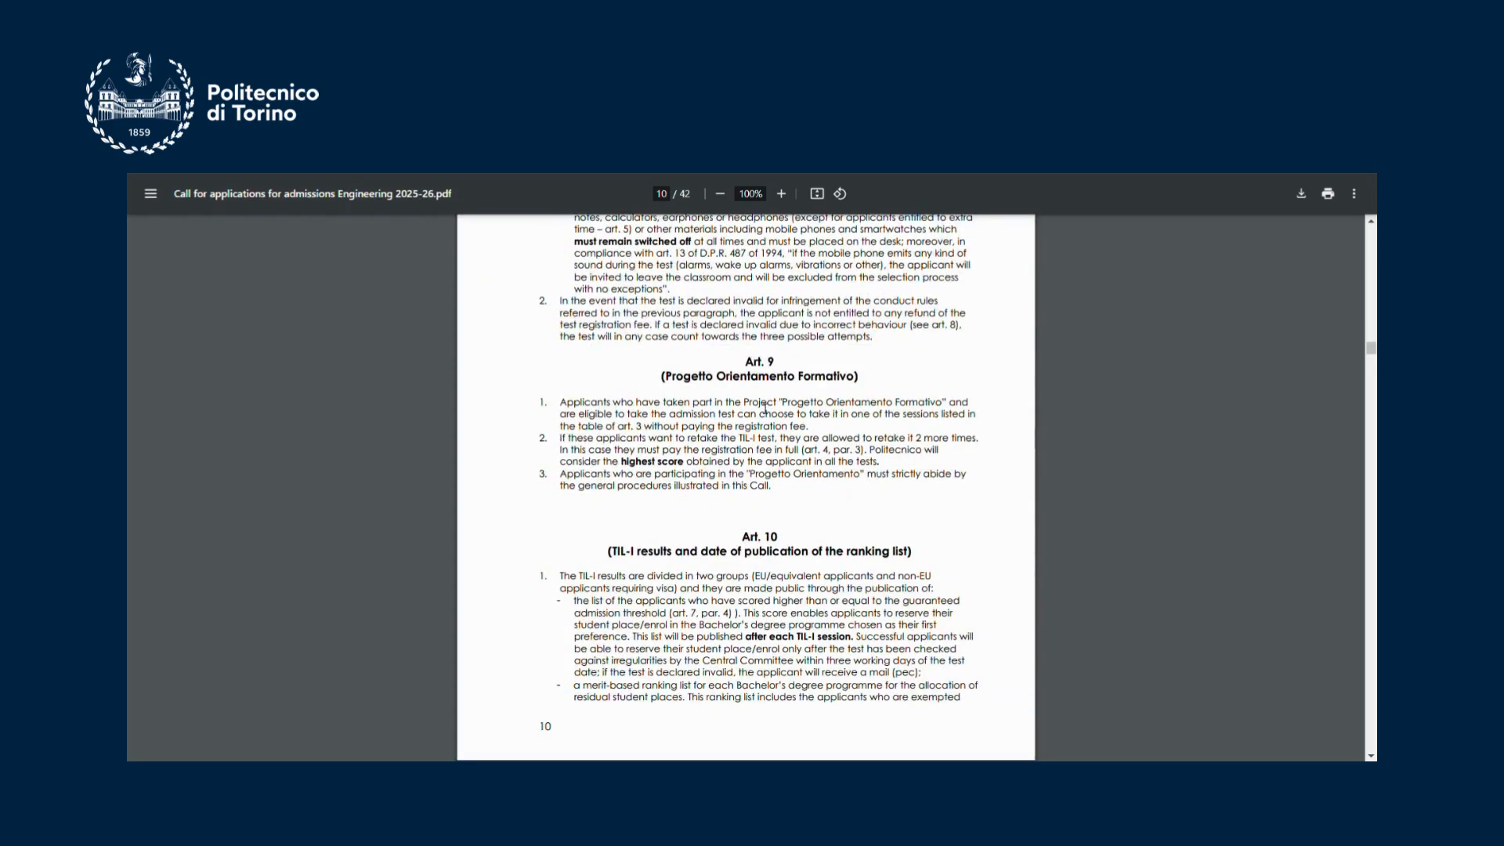
# Read Arts. 10–12 to page 13 and select the 650 points SAT minimum in Art. 13.
pyautogui.scroll(-3)
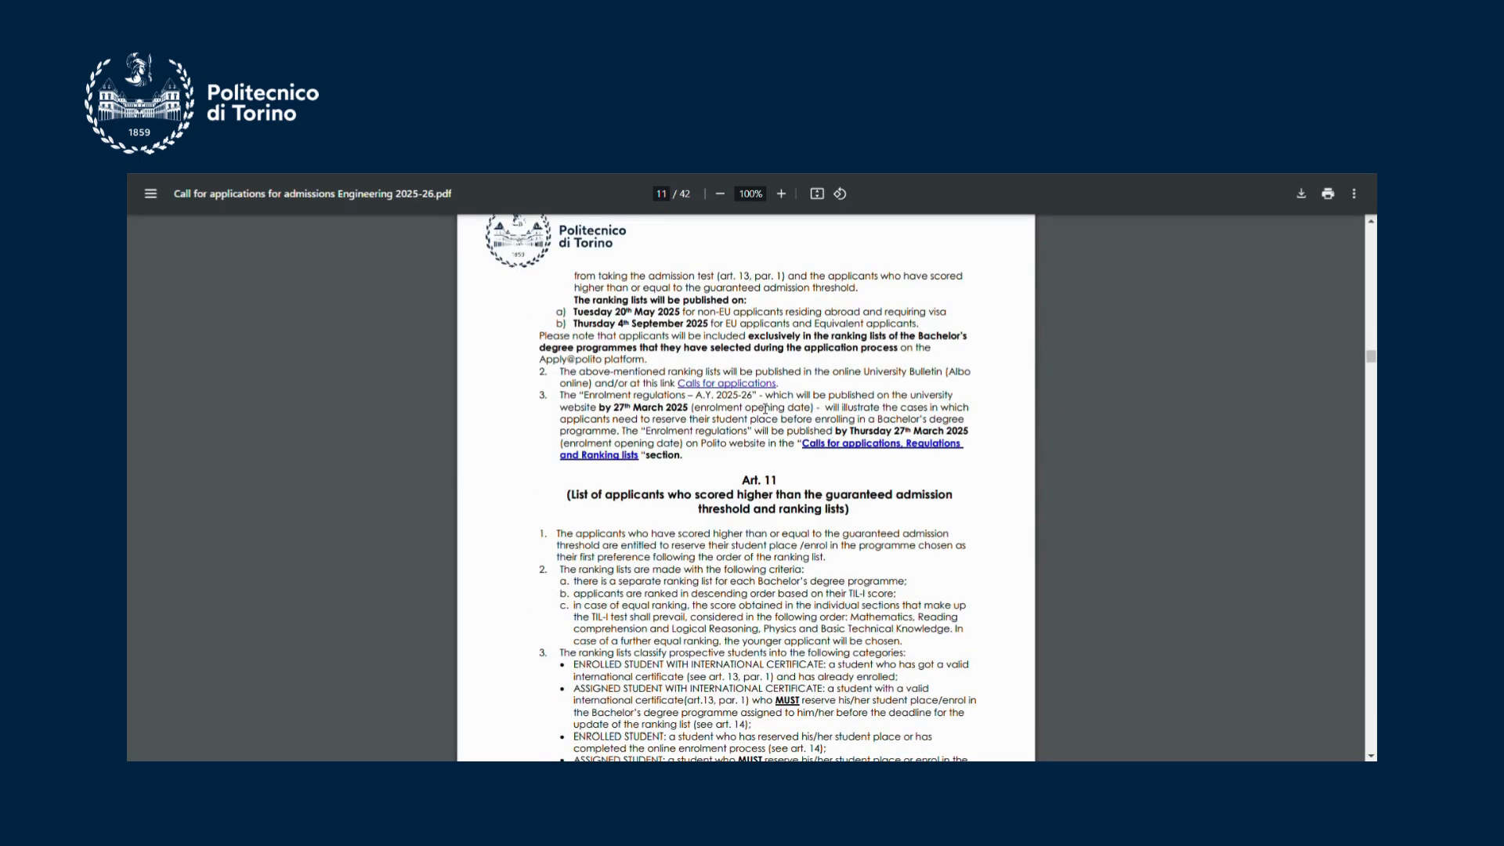
pyautogui.scroll(-3)
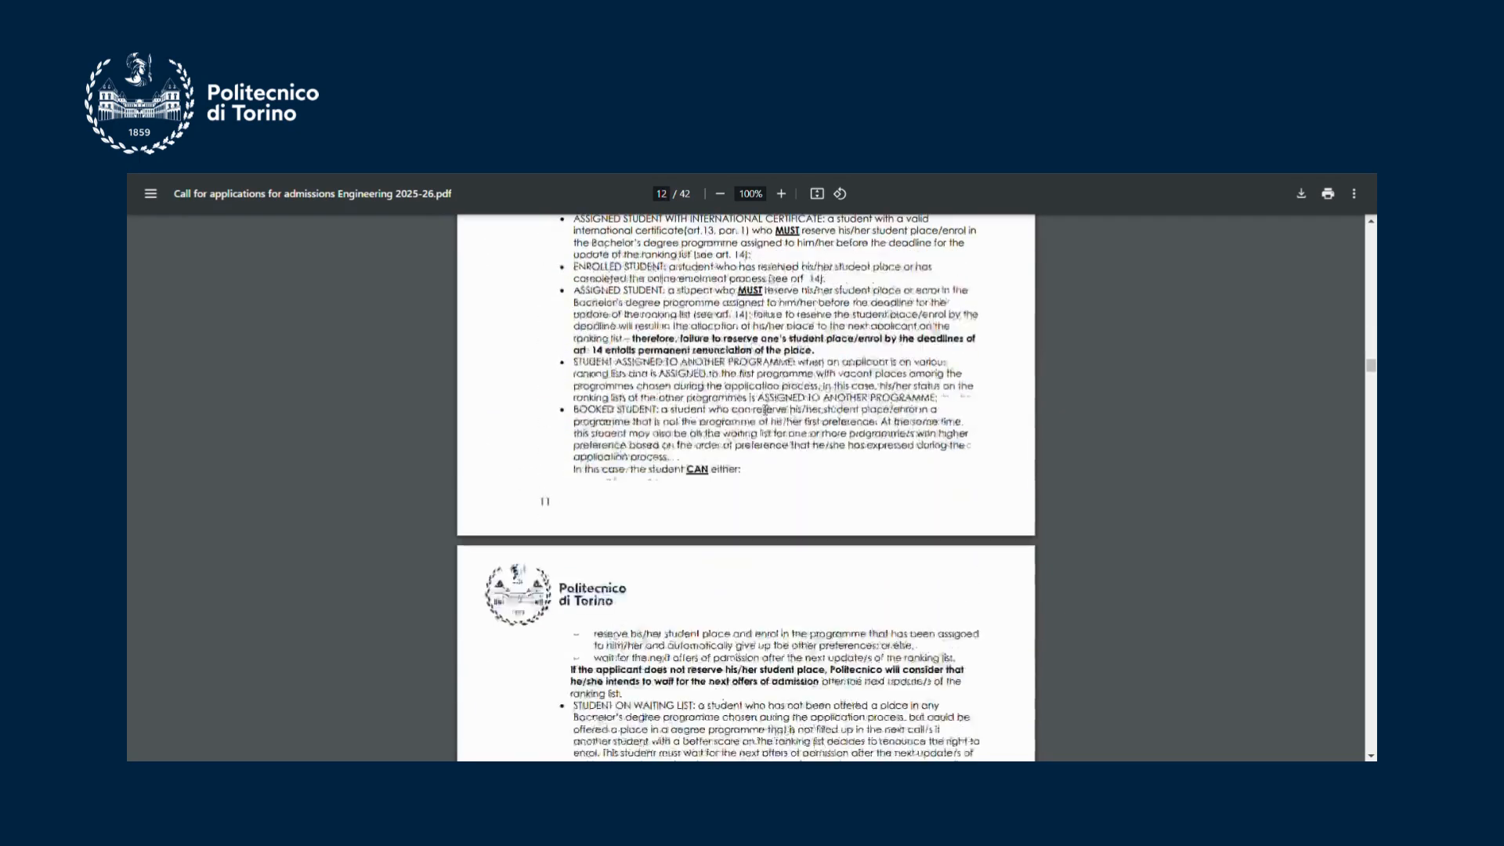
pyautogui.scroll(-3)
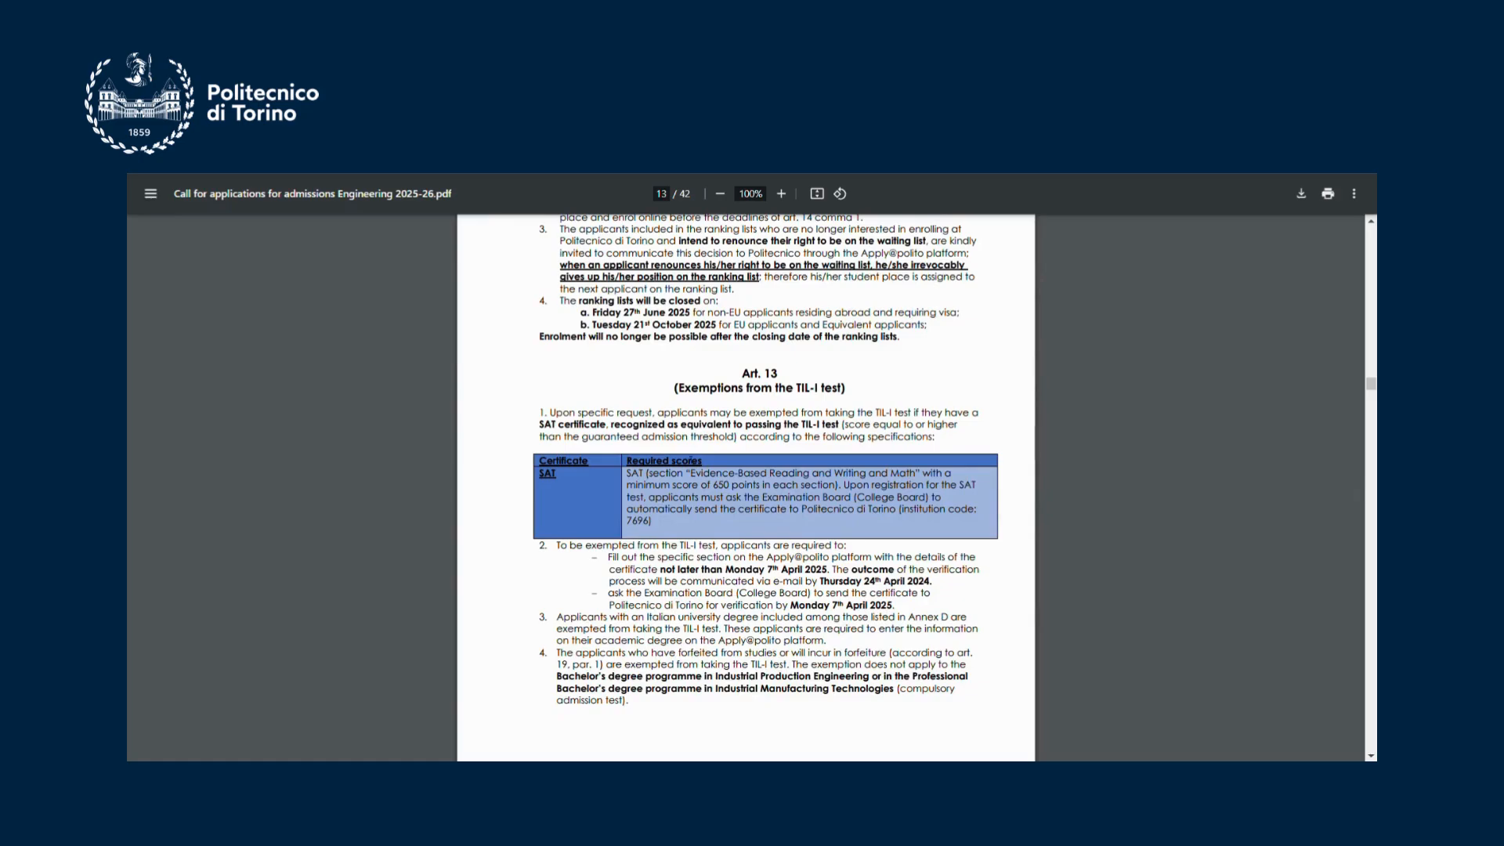
pyautogui.doubleClick(574, 424)
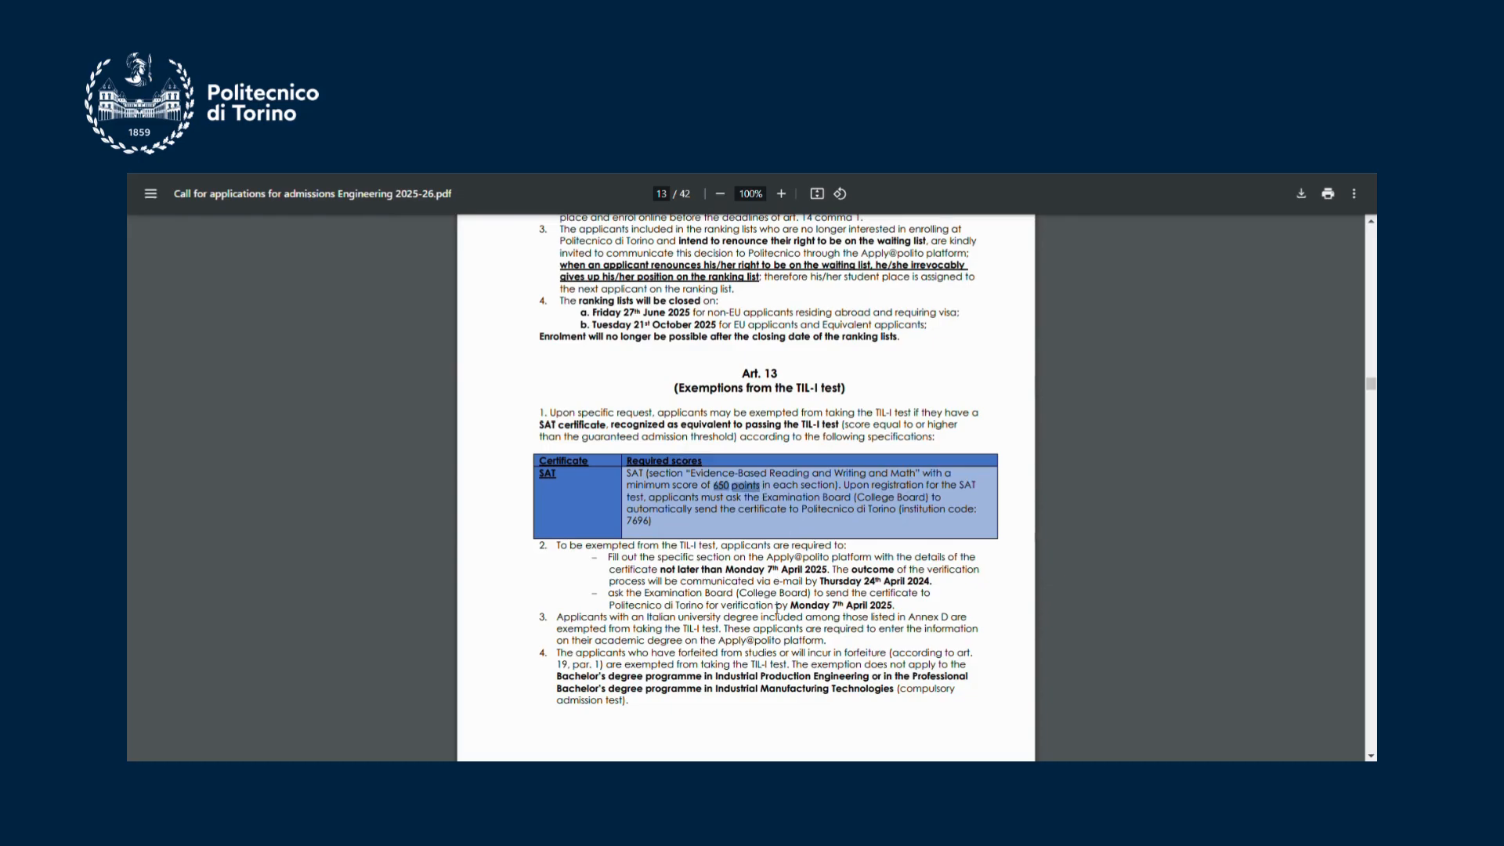
# Read through Arts. 14–18 on pages 14–21 until Art. 19 on forfeited students appears.
pyautogui.scroll(-3)
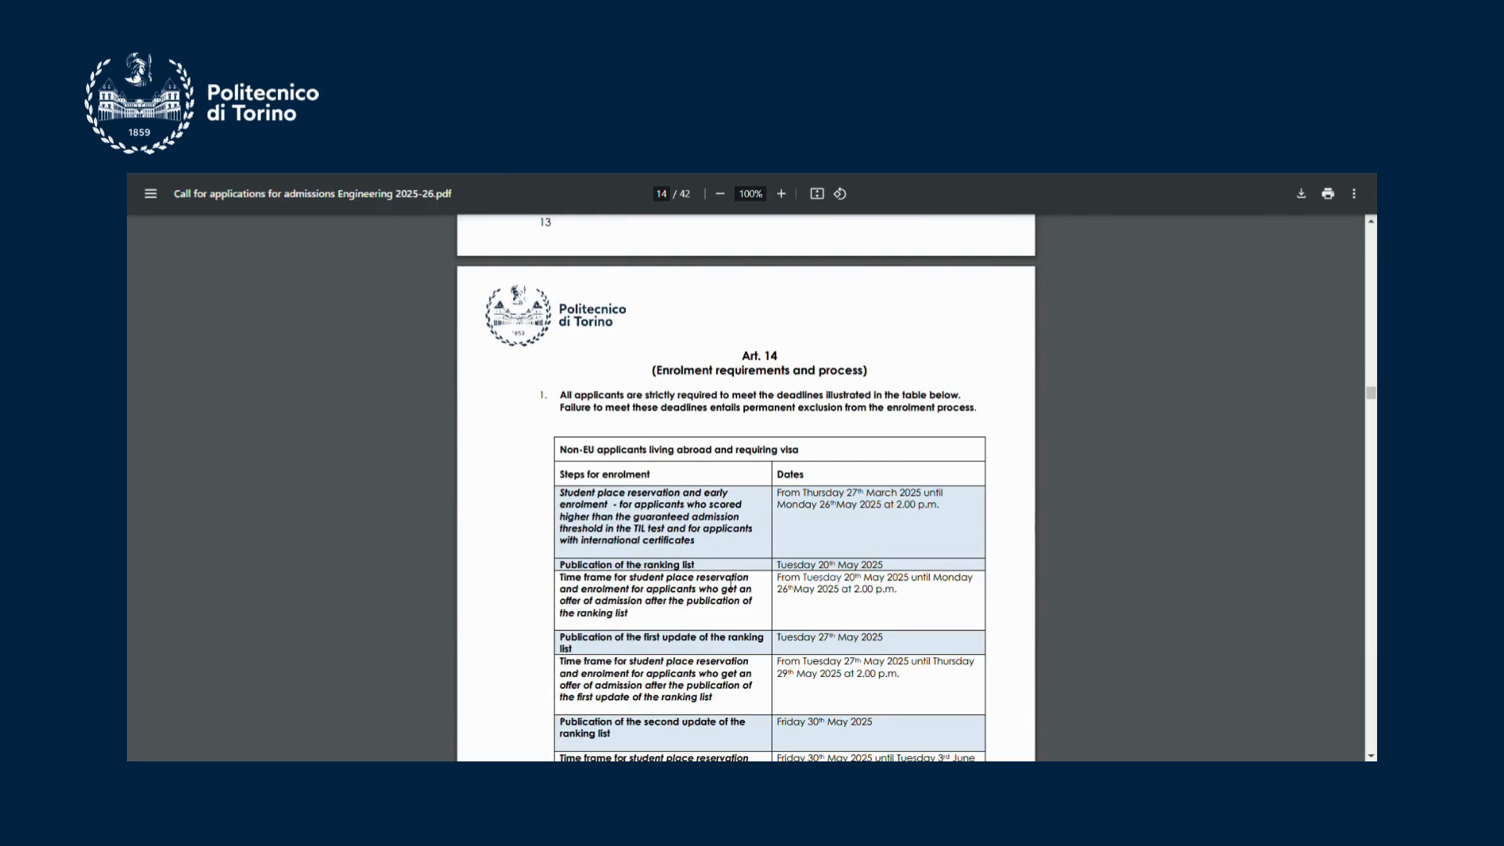
pyautogui.scroll(-3)
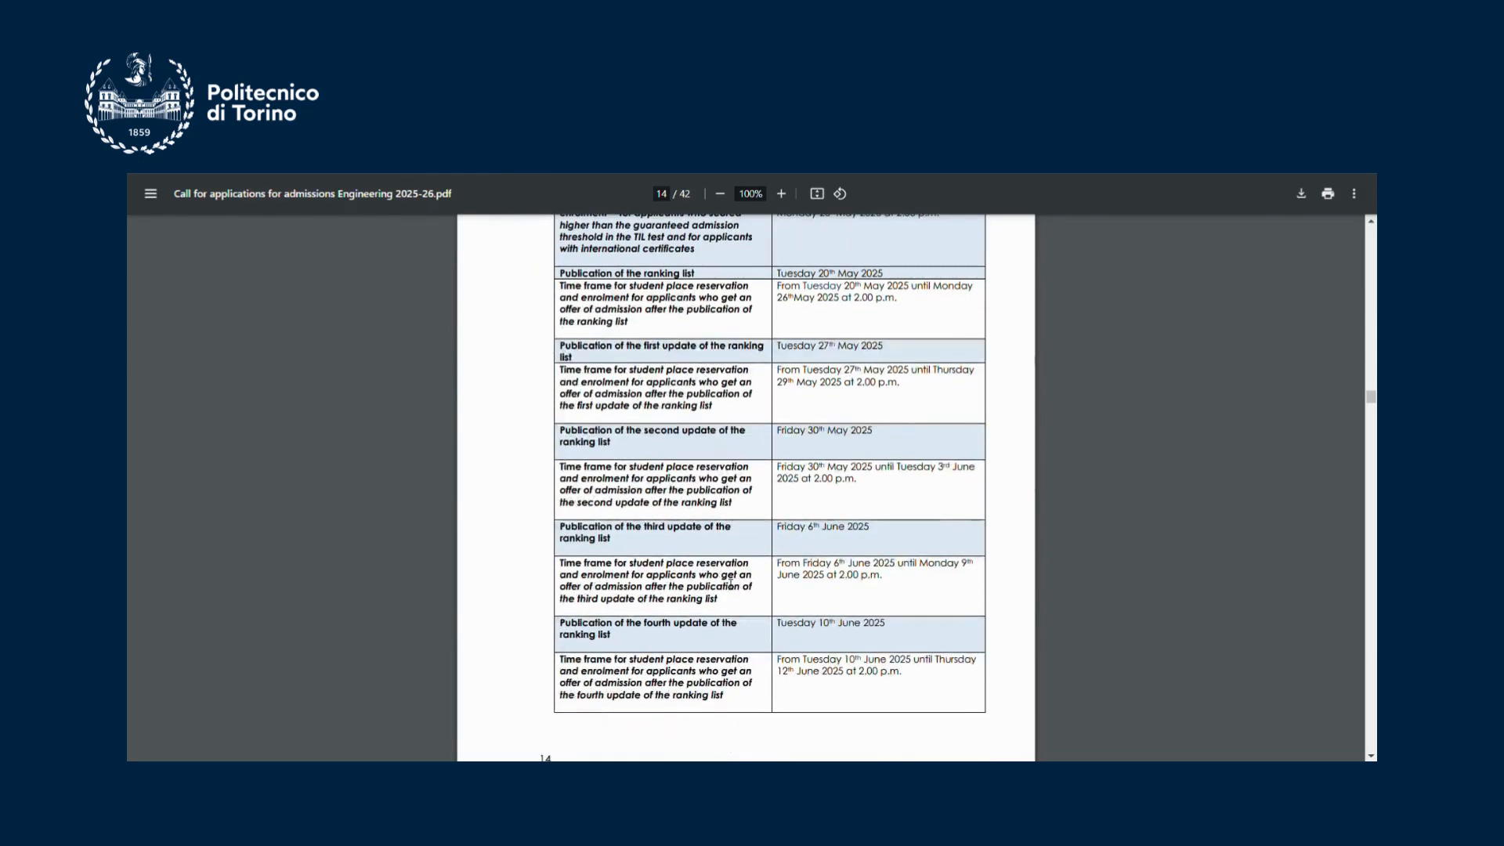
pyautogui.scroll(-3)
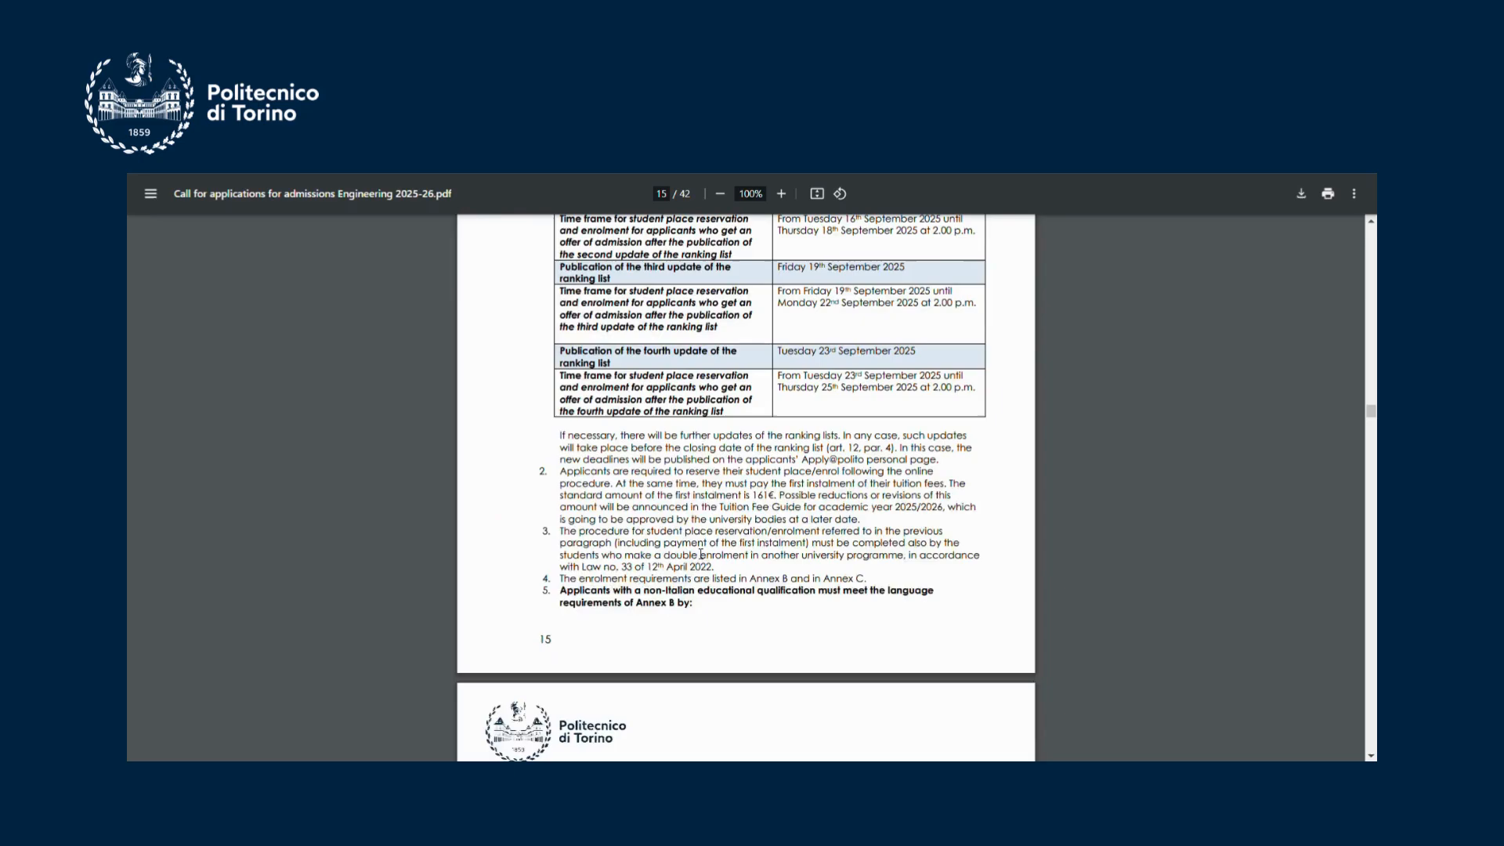
pyautogui.scroll(-3)
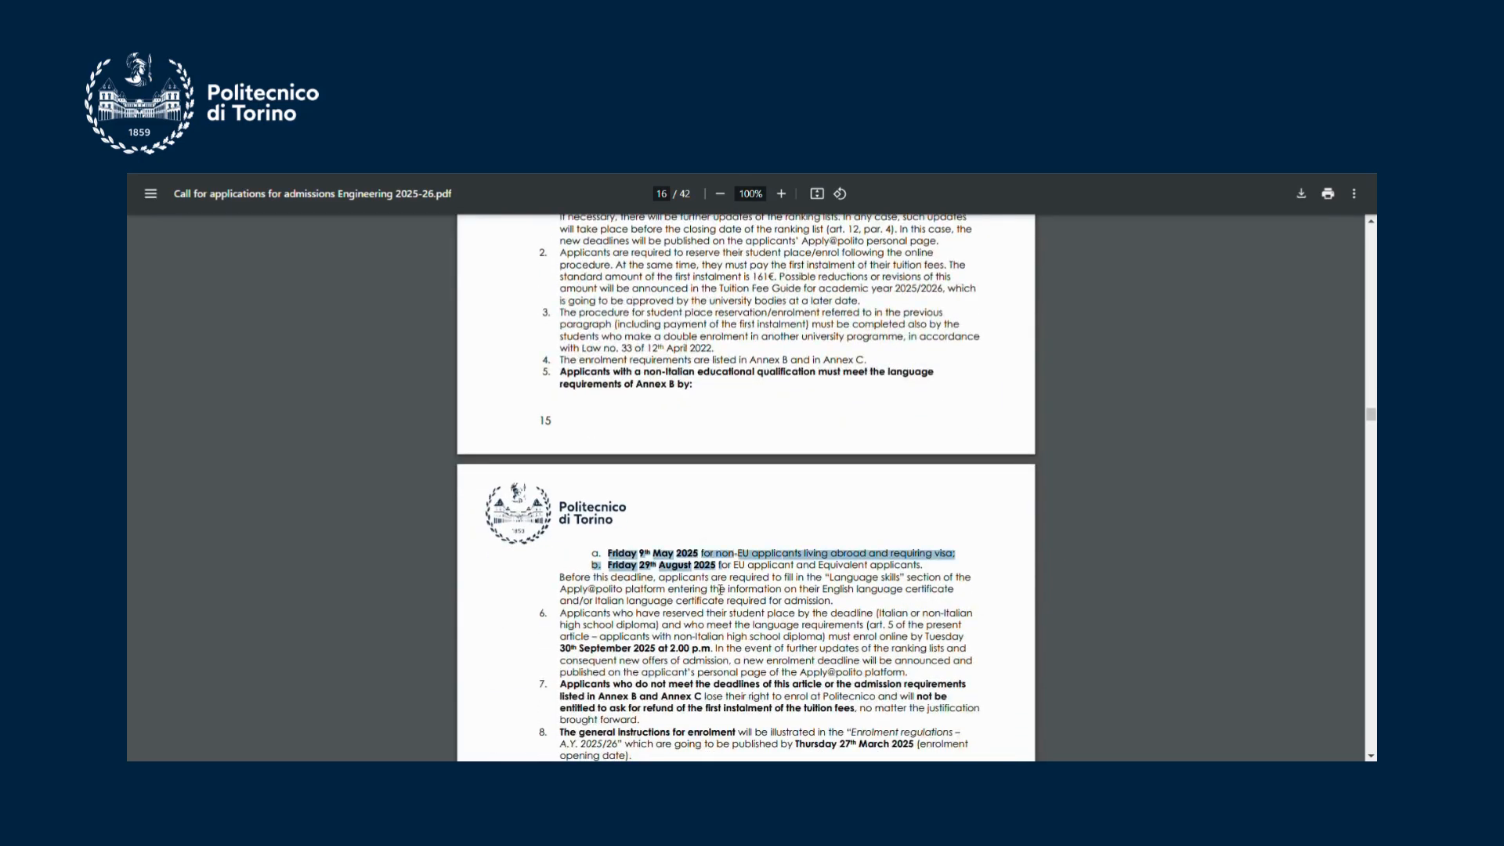
pyautogui.scroll(-3)
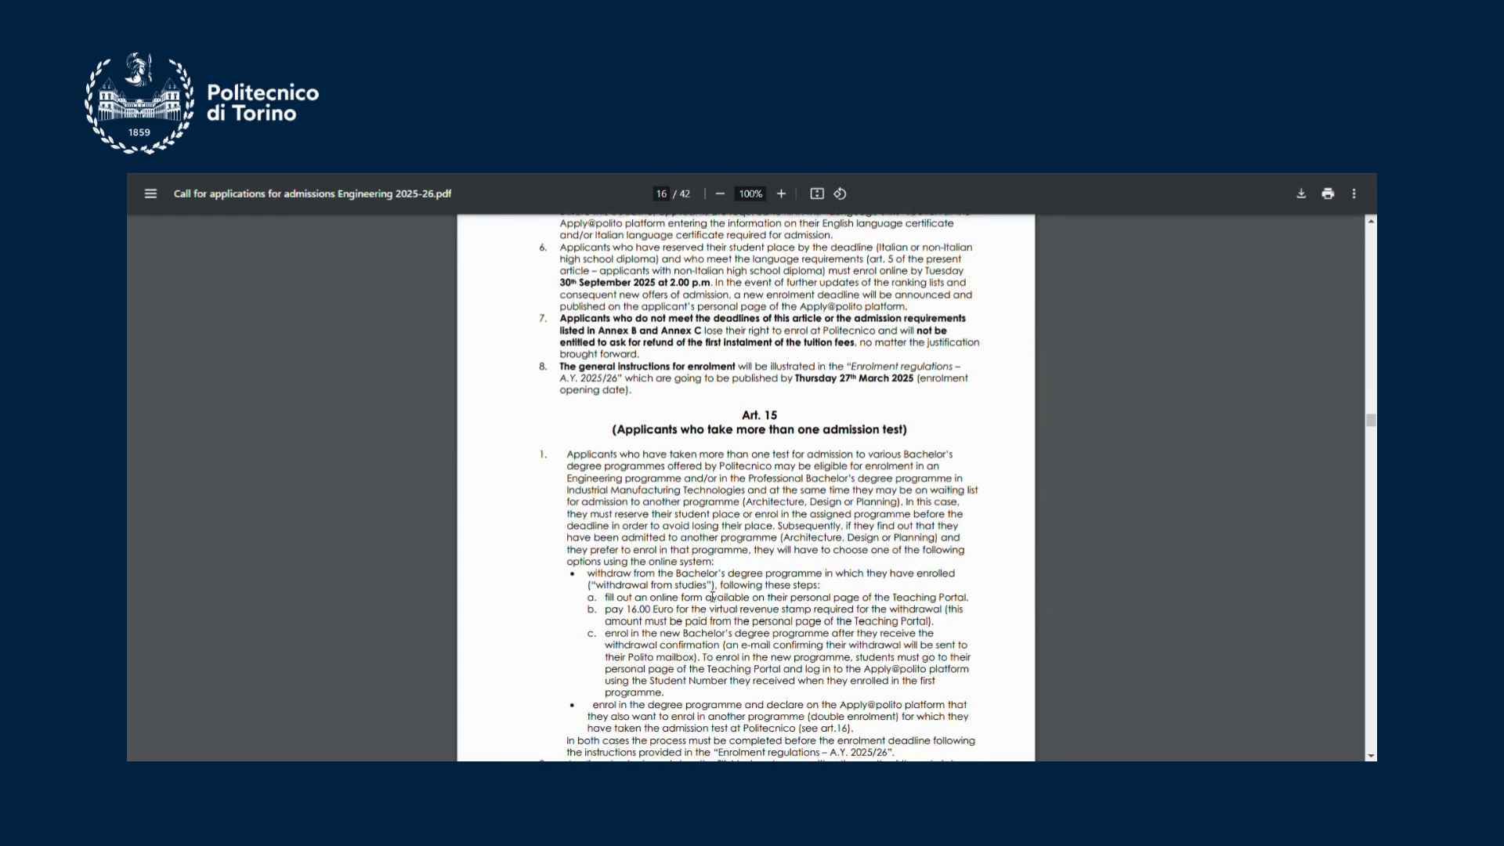
pyautogui.scroll(-3)
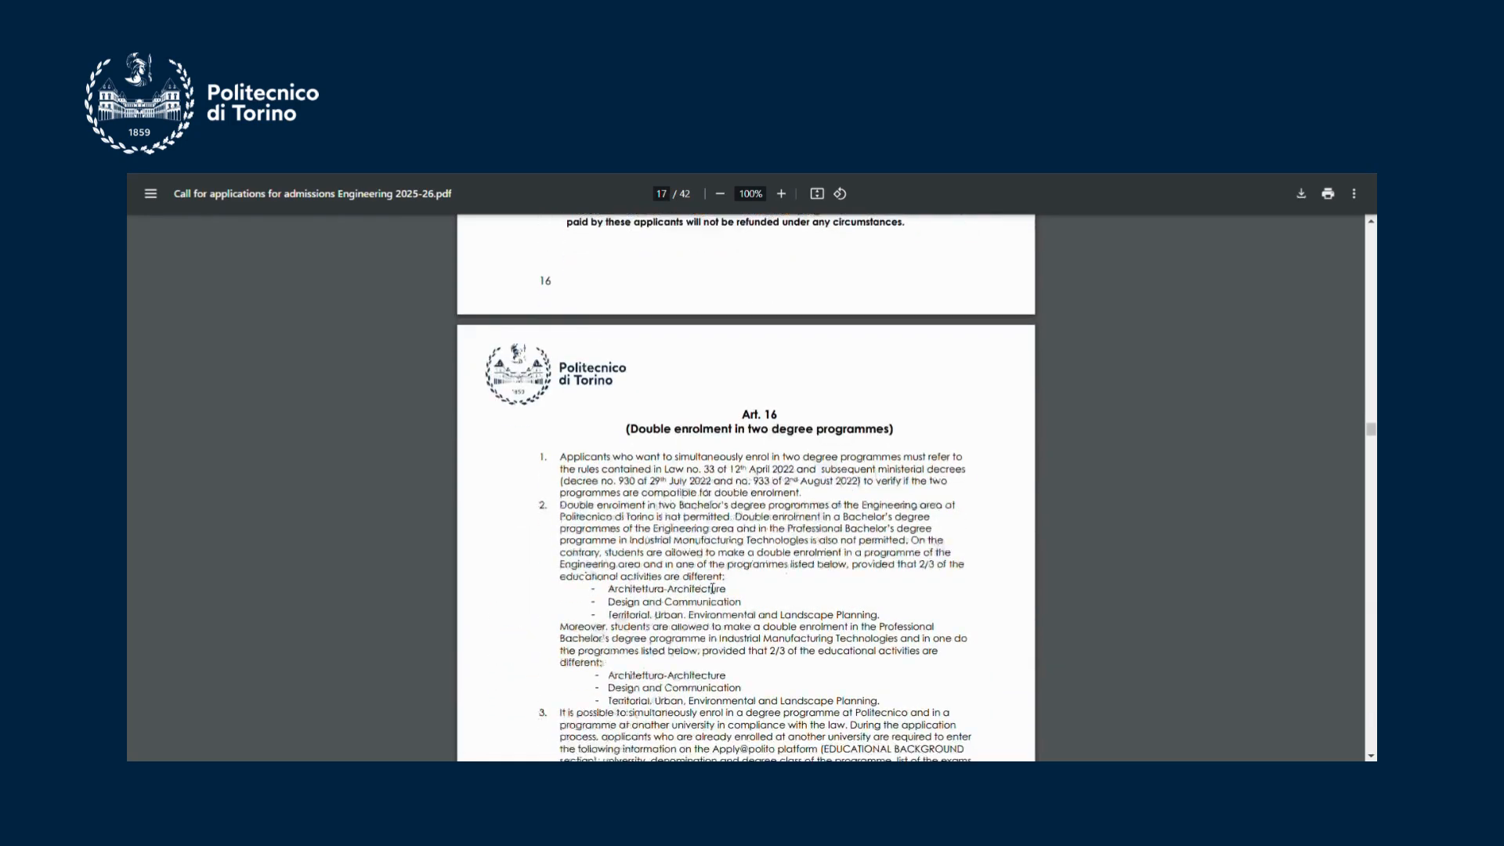
pyautogui.scroll(-3)
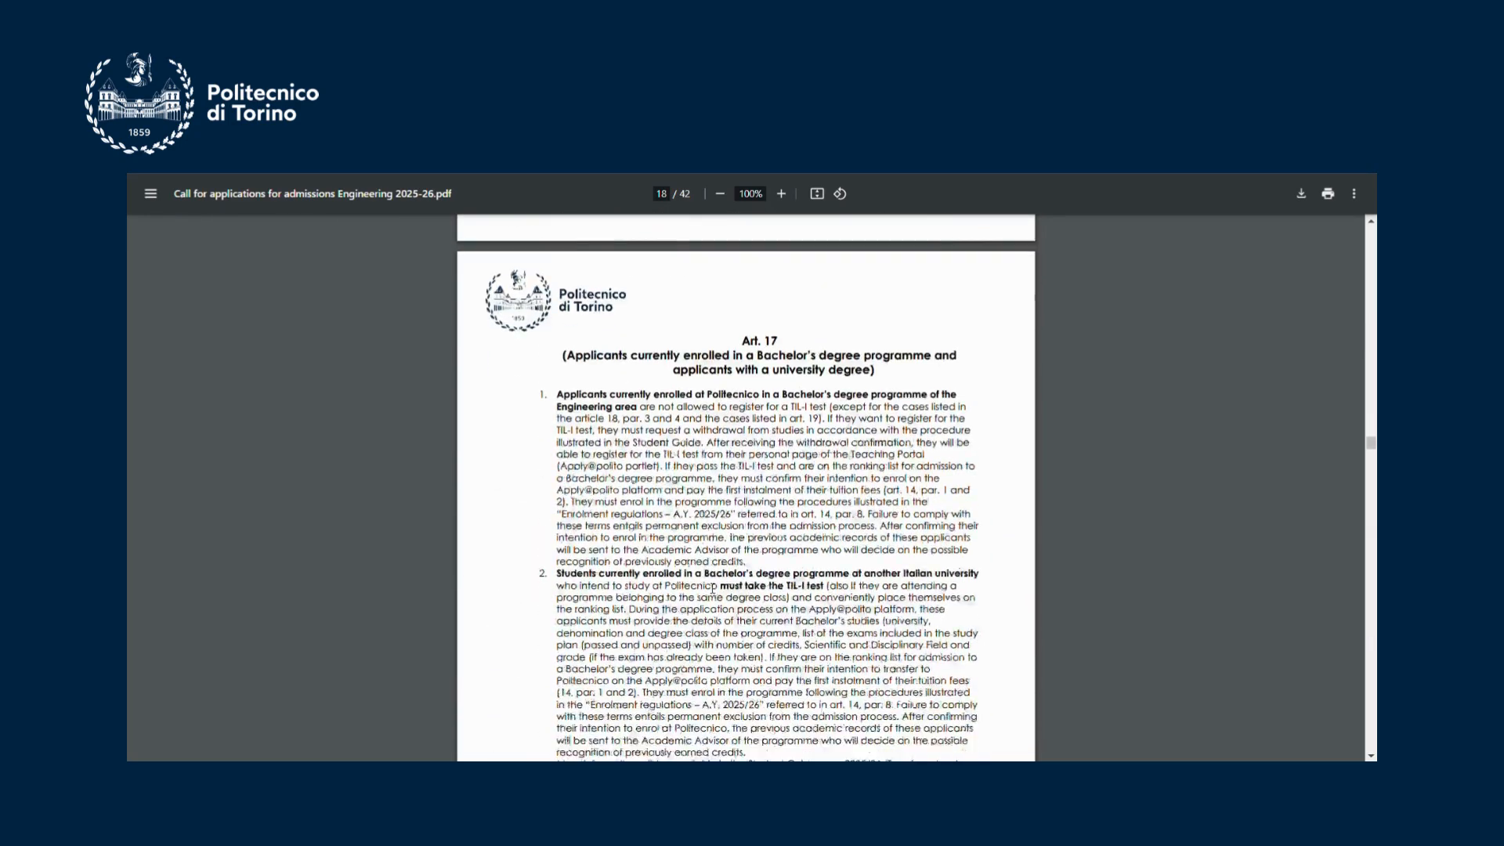
pyautogui.scroll(-3)
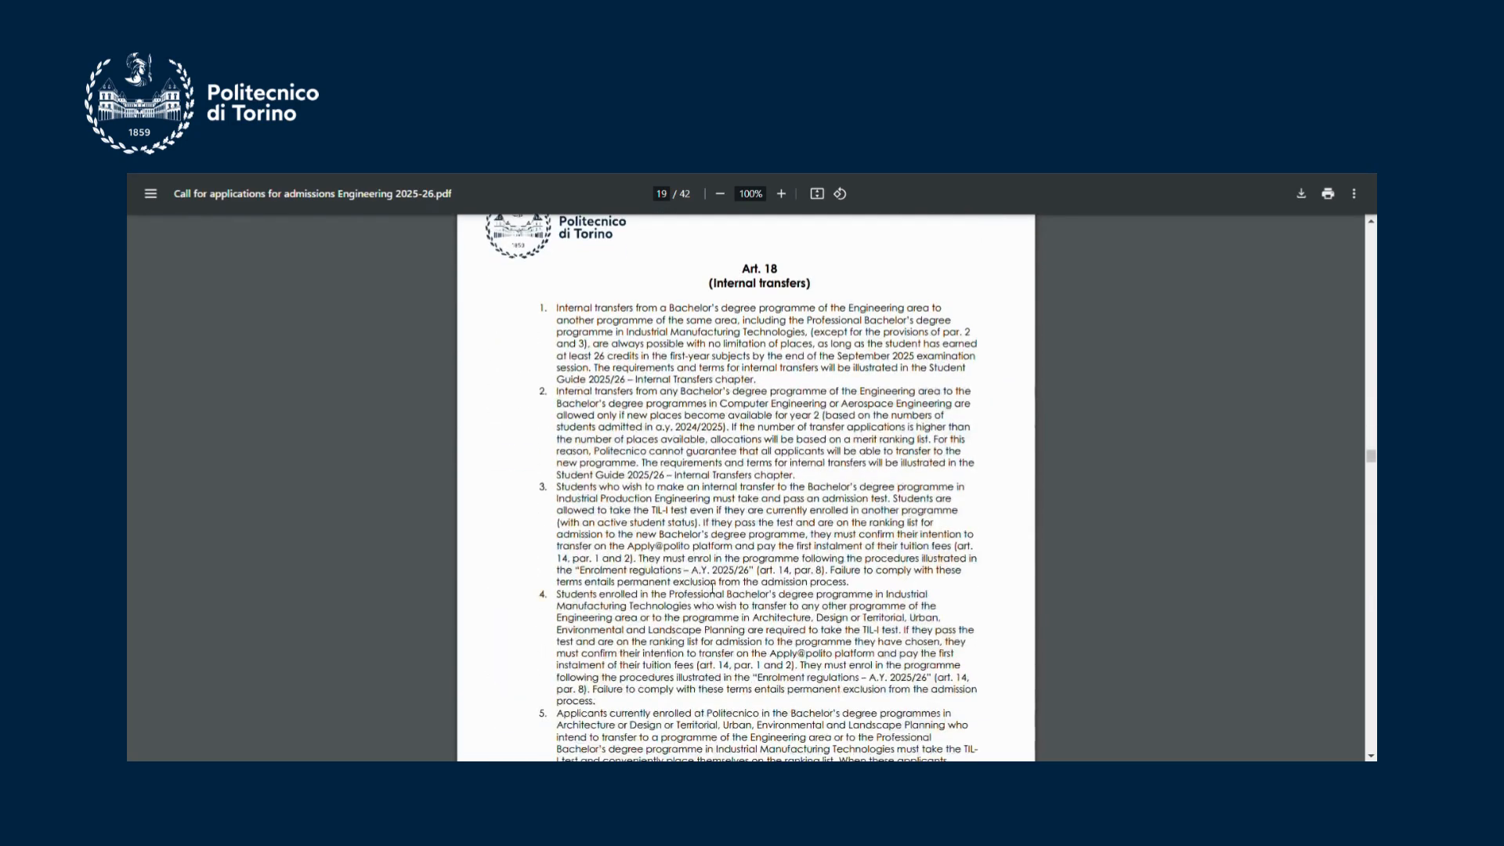
pyautogui.scroll(-3)
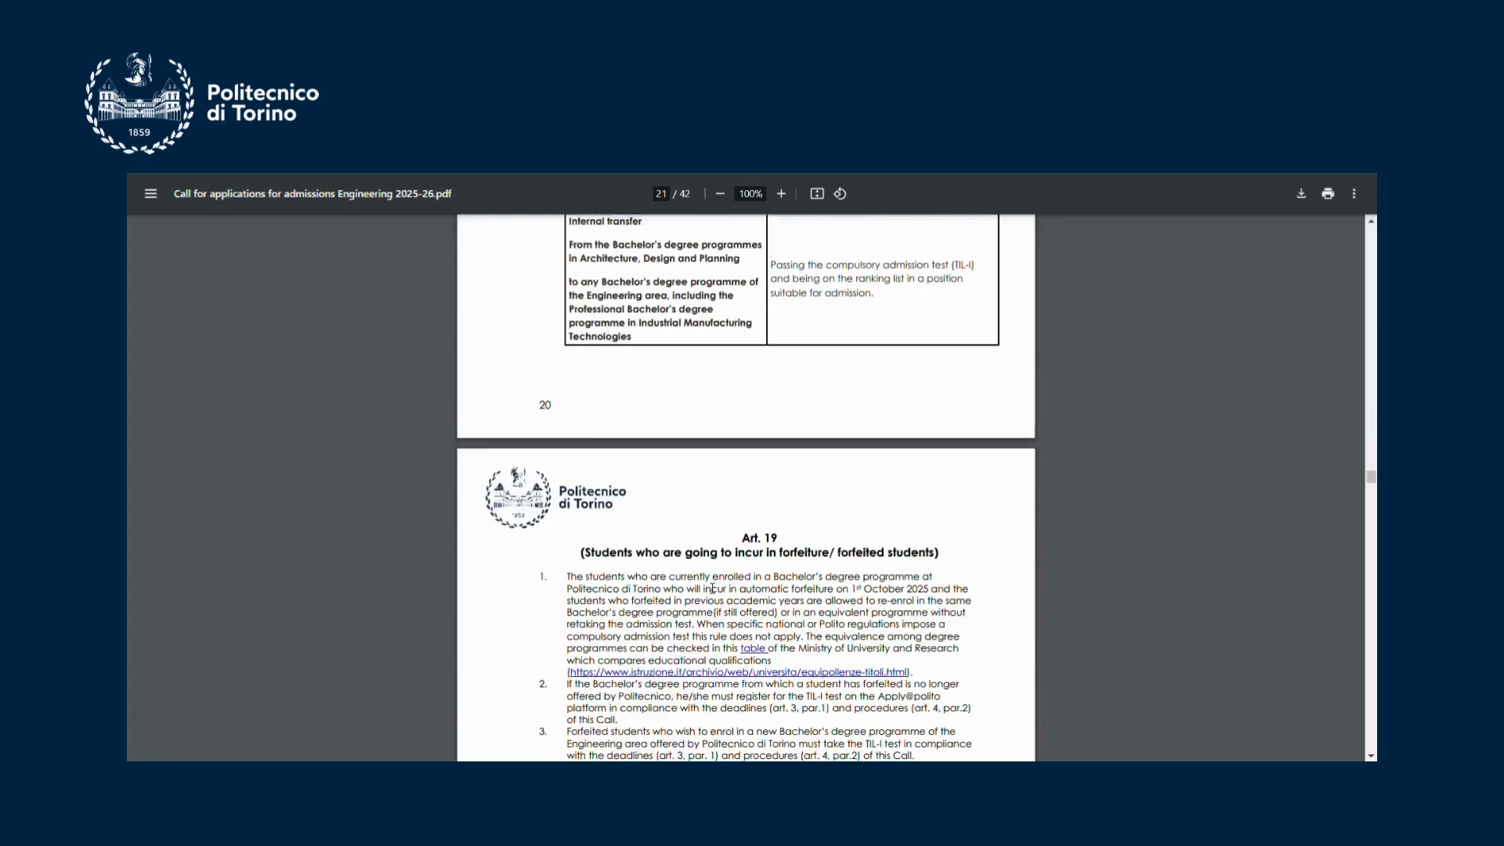
# Read past Annexes A, B and C to page 41, where Annex D's exemption qualifications table begins.
pyautogui.scroll(-3)
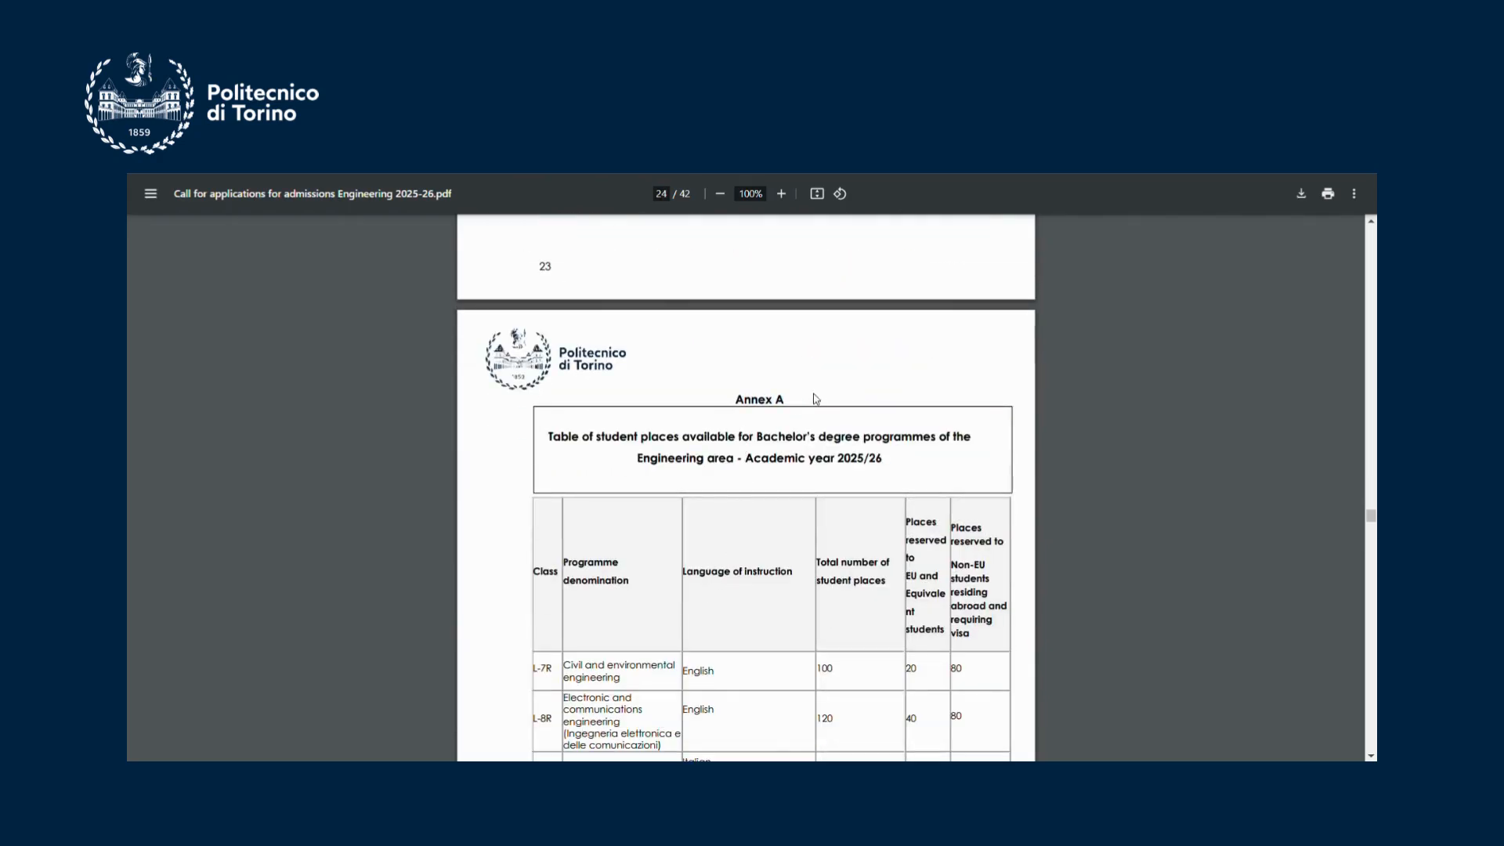
pyautogui.scroll(-3)
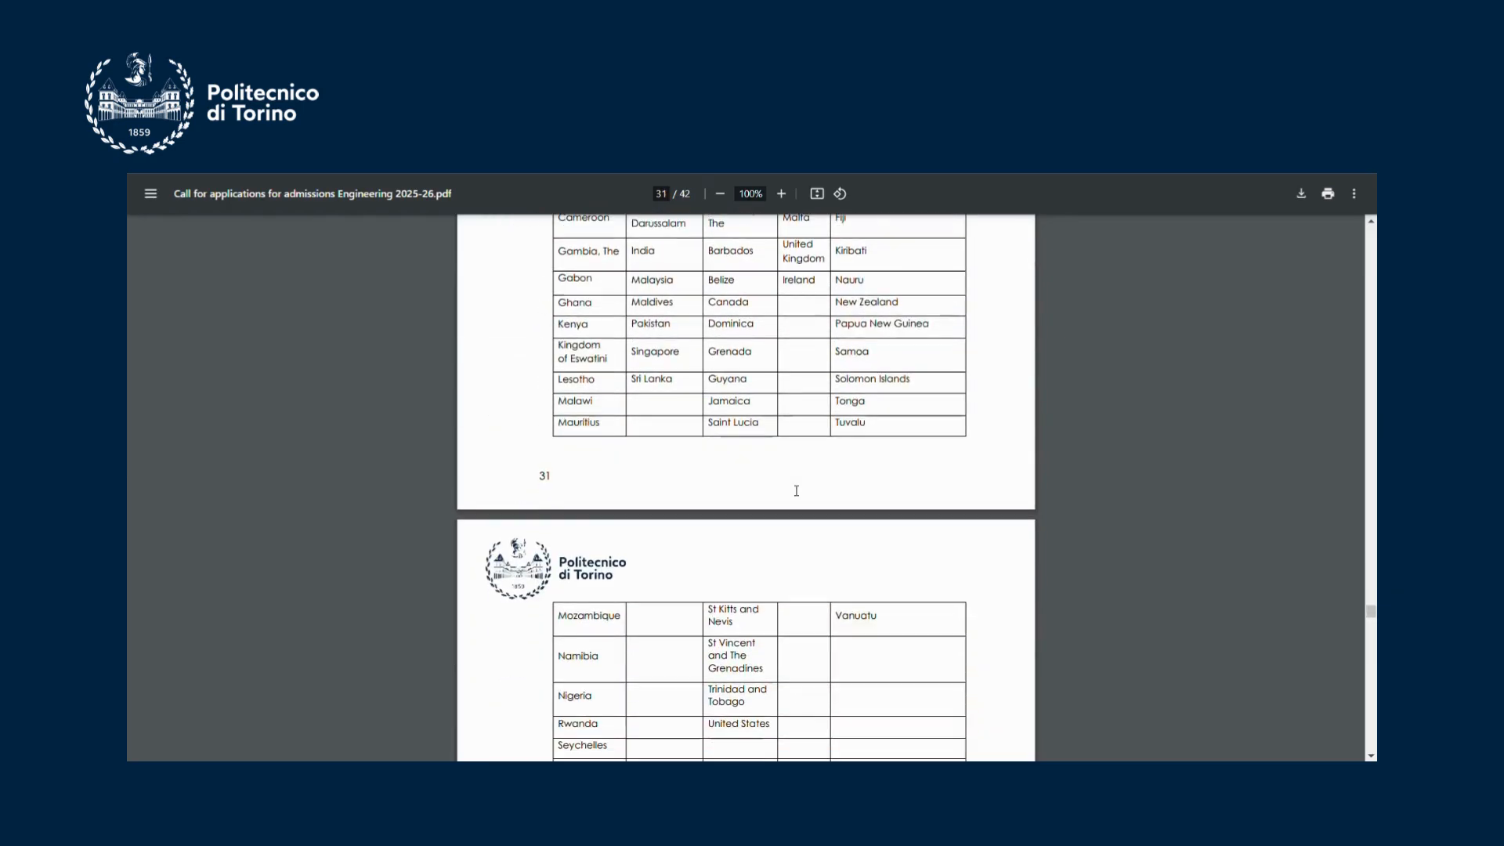
pyautogui.scroll(-3)
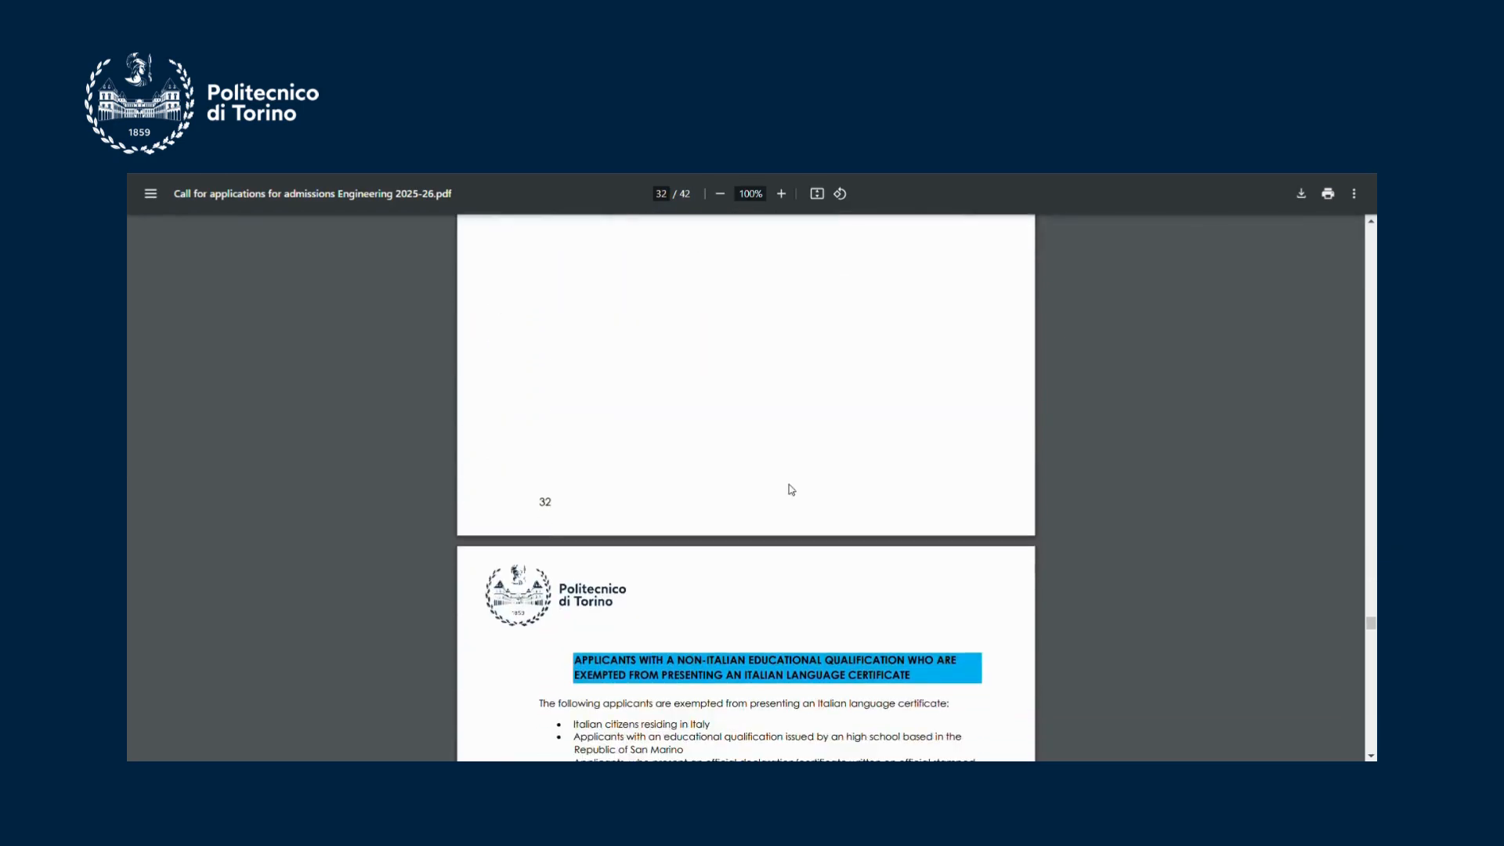
pyautogui.scroll(-3)
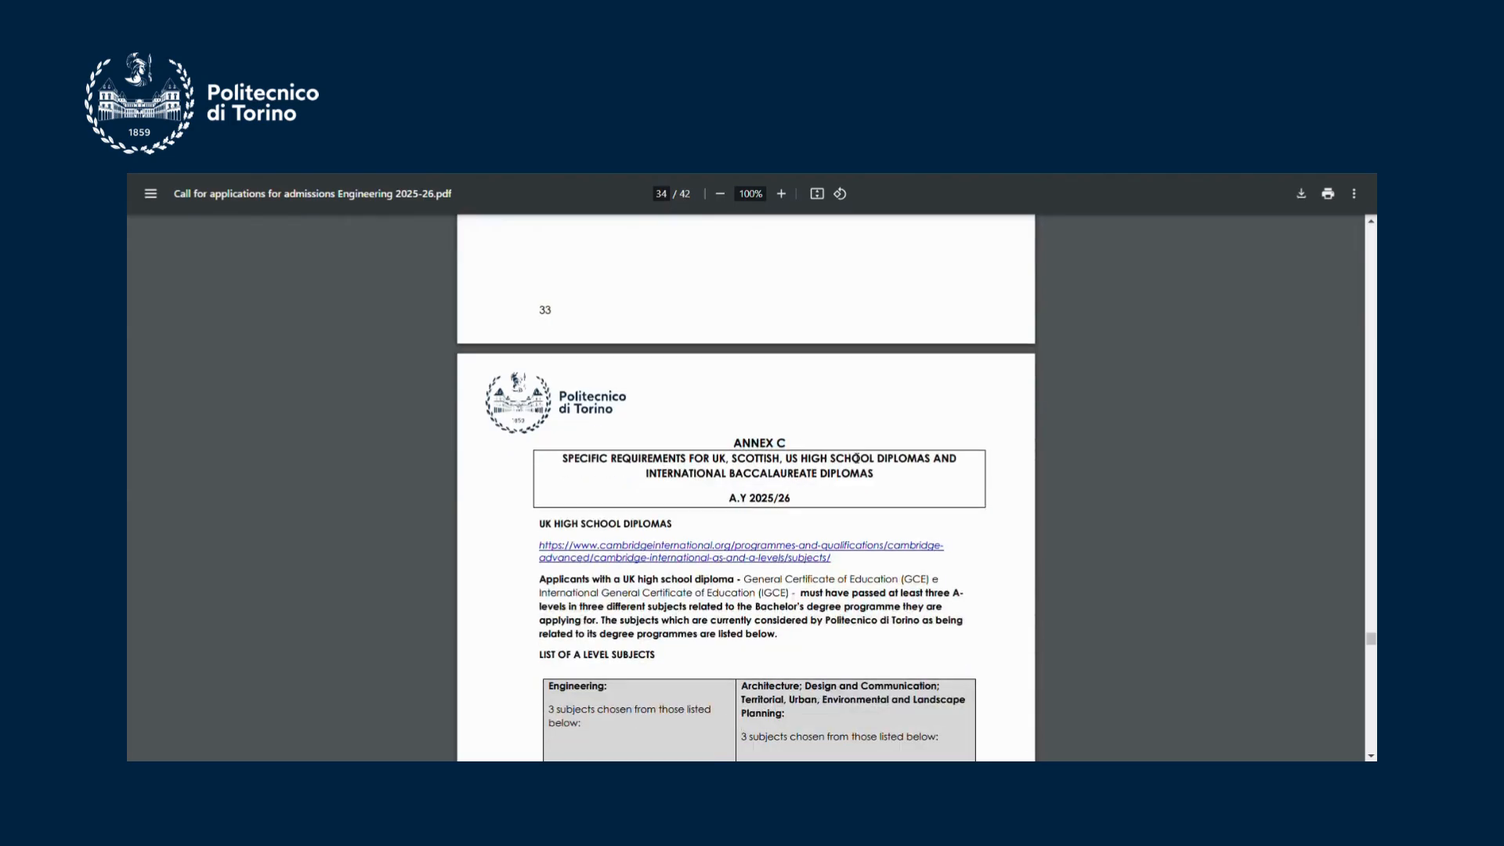
pyautogui.scroll(-3)
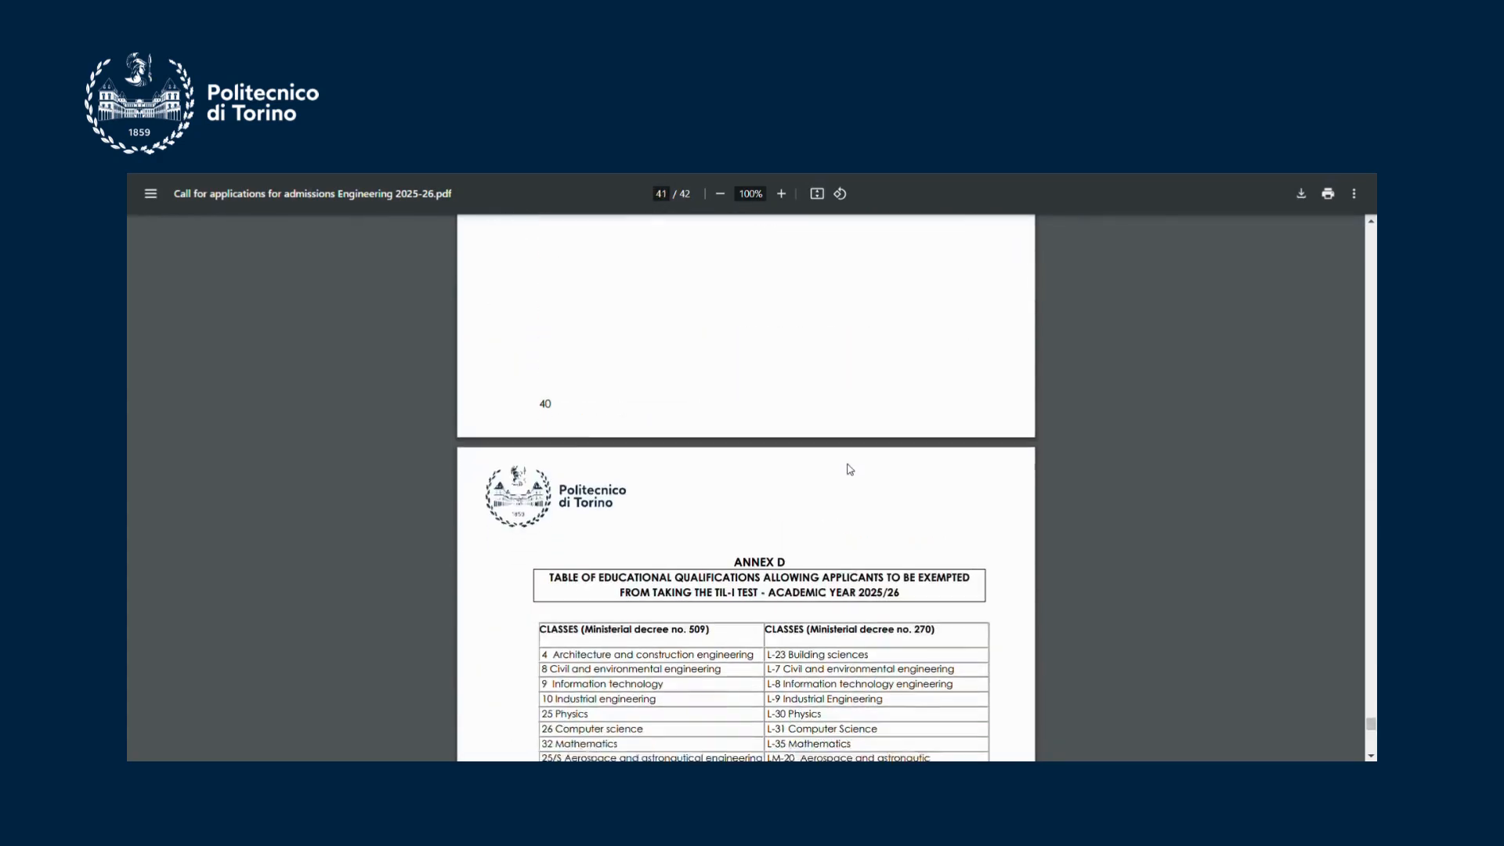
pyautogui.scroll(-3)
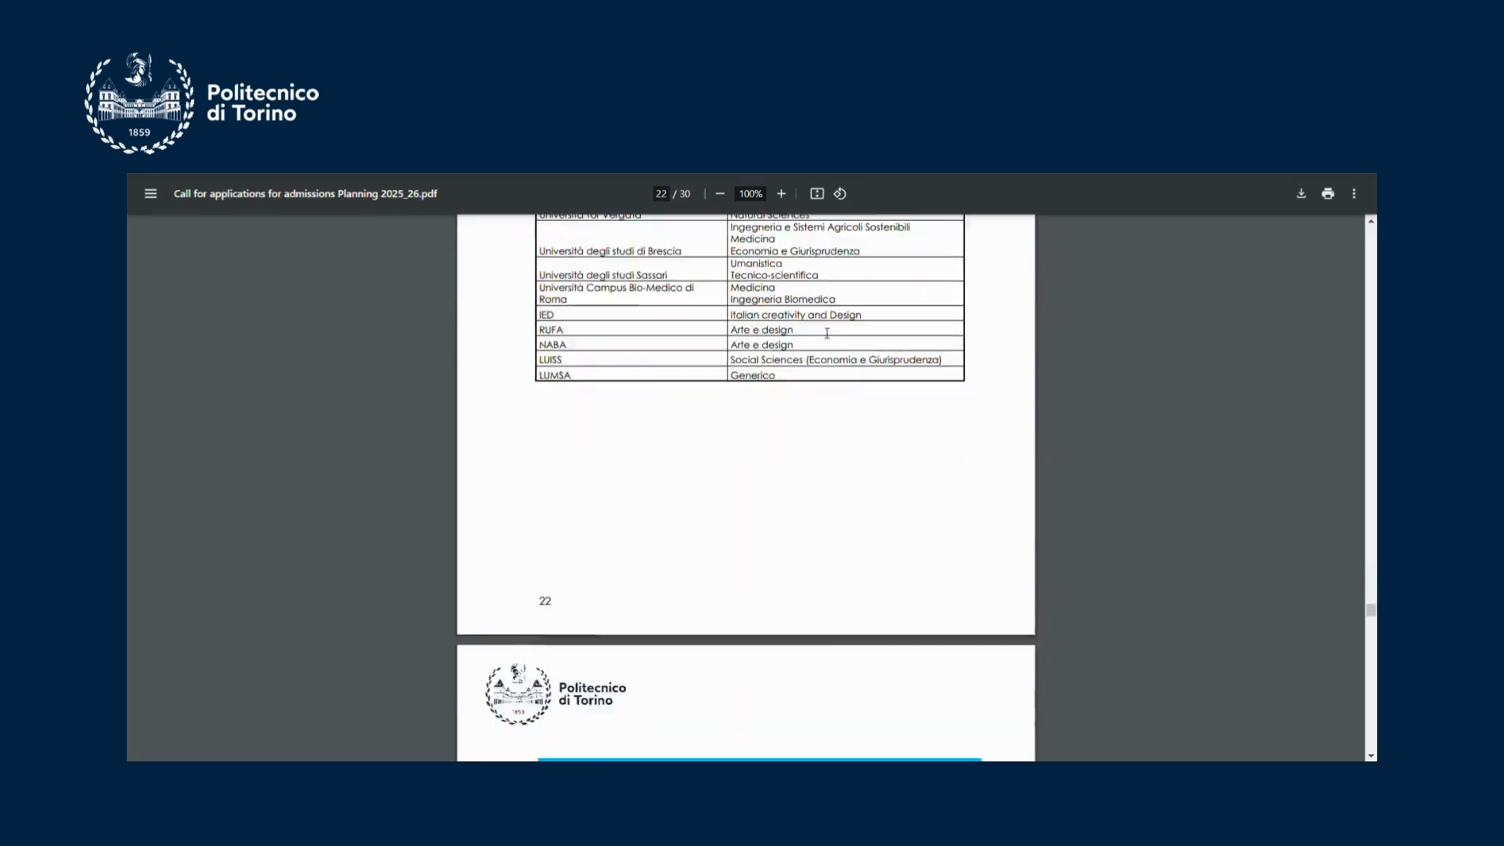
# Read the Planning call's Annex B A-level subjects from page 22 to the final page 30.
pyautogui.scroll(-3)
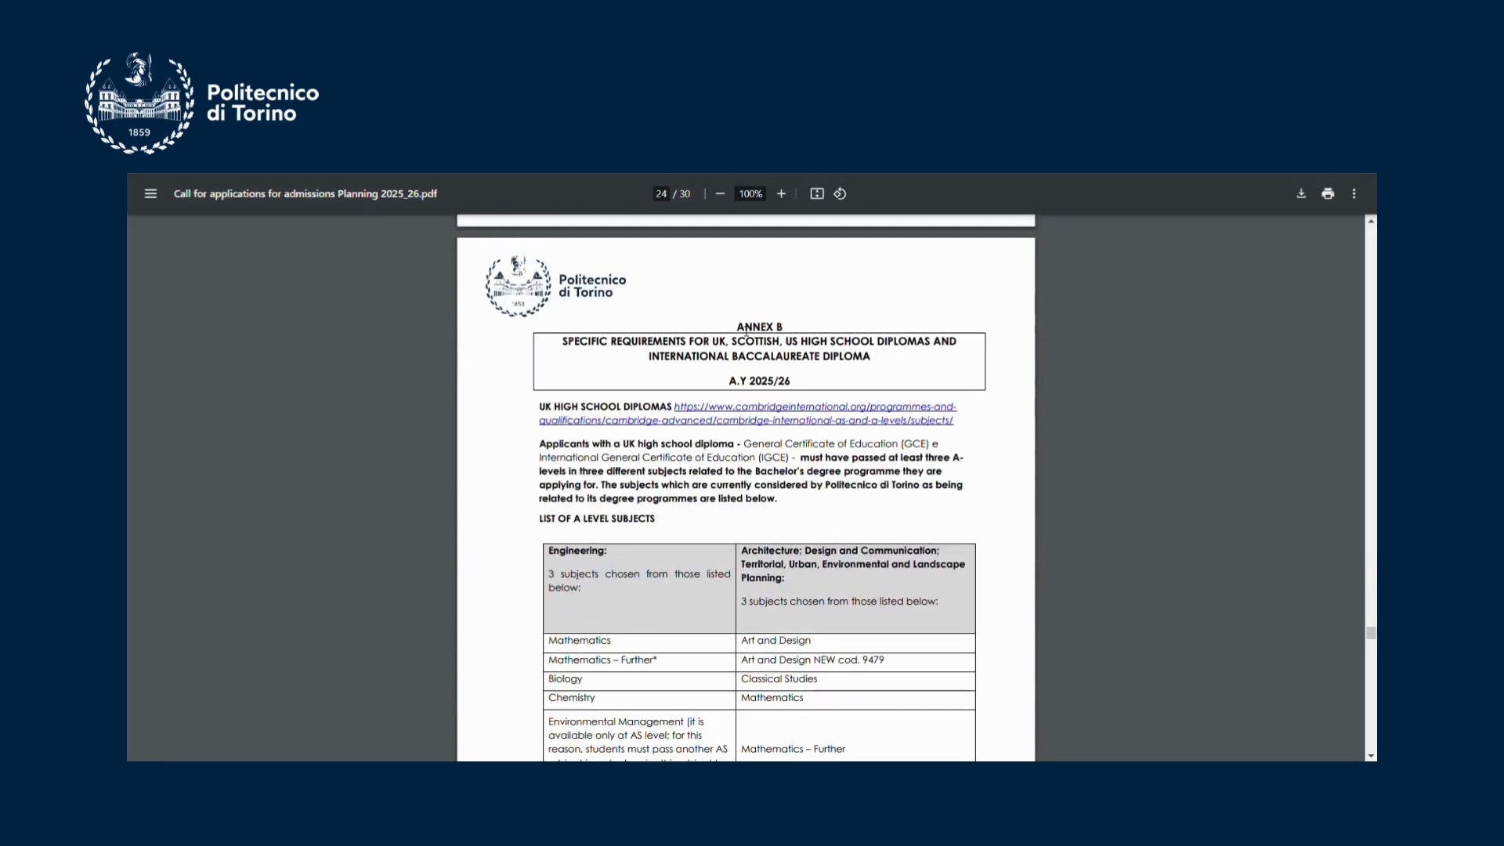
pyautogui.scroll(-3)
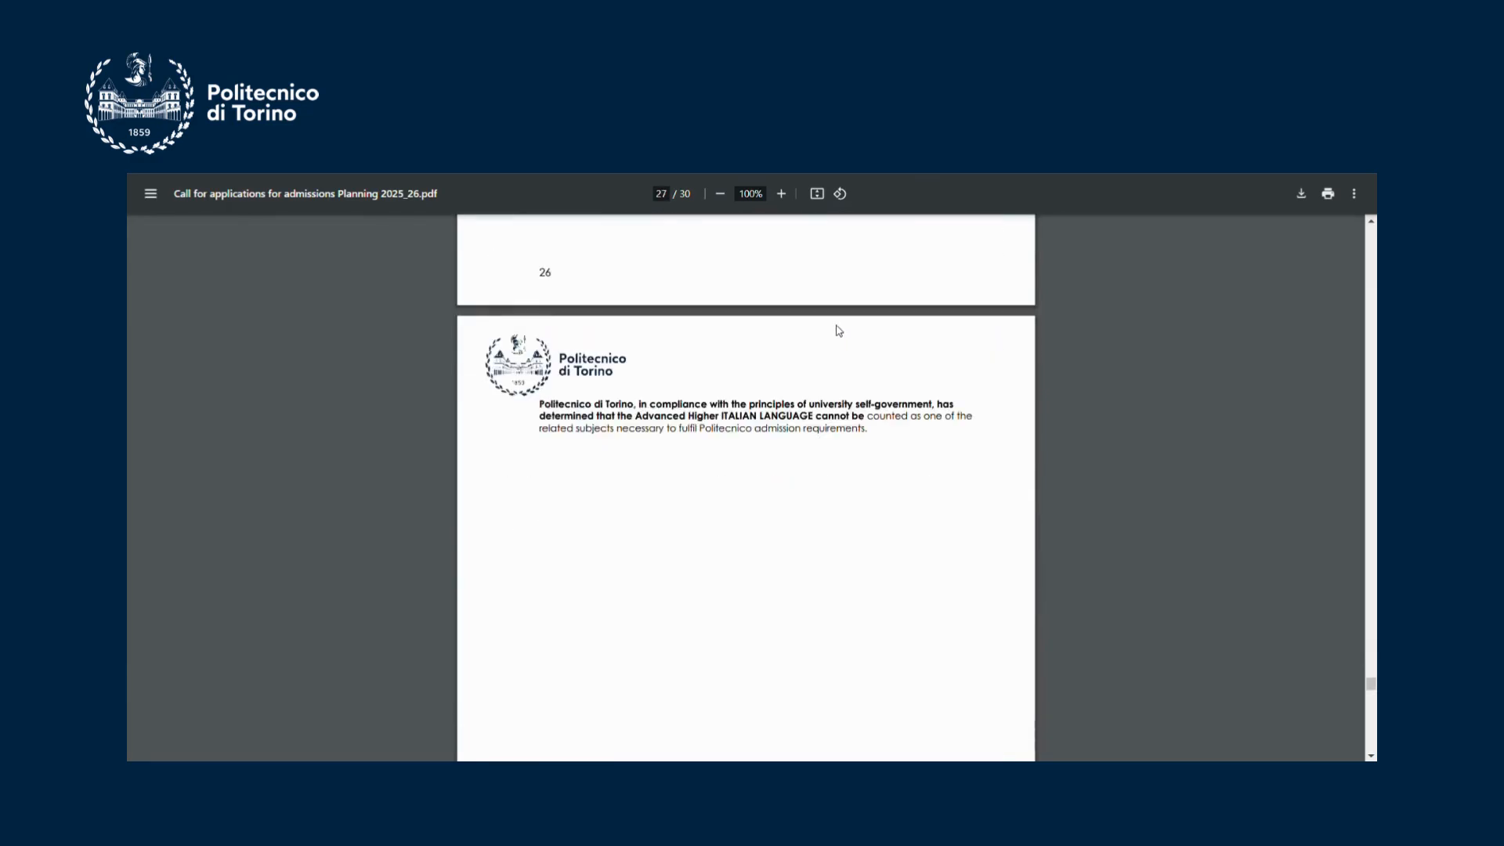
pyautogui.scroll(-3)
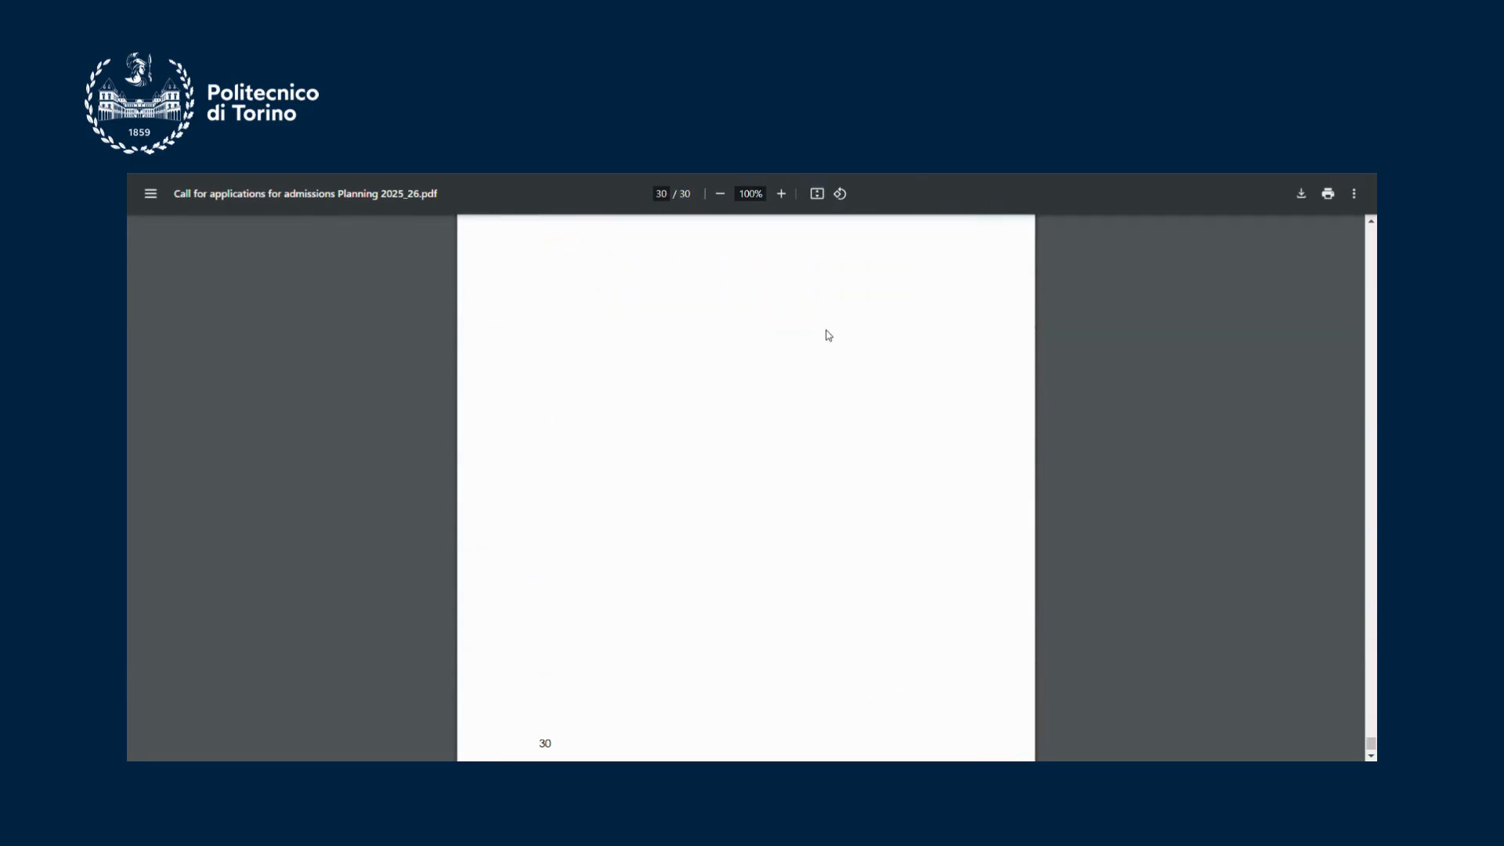